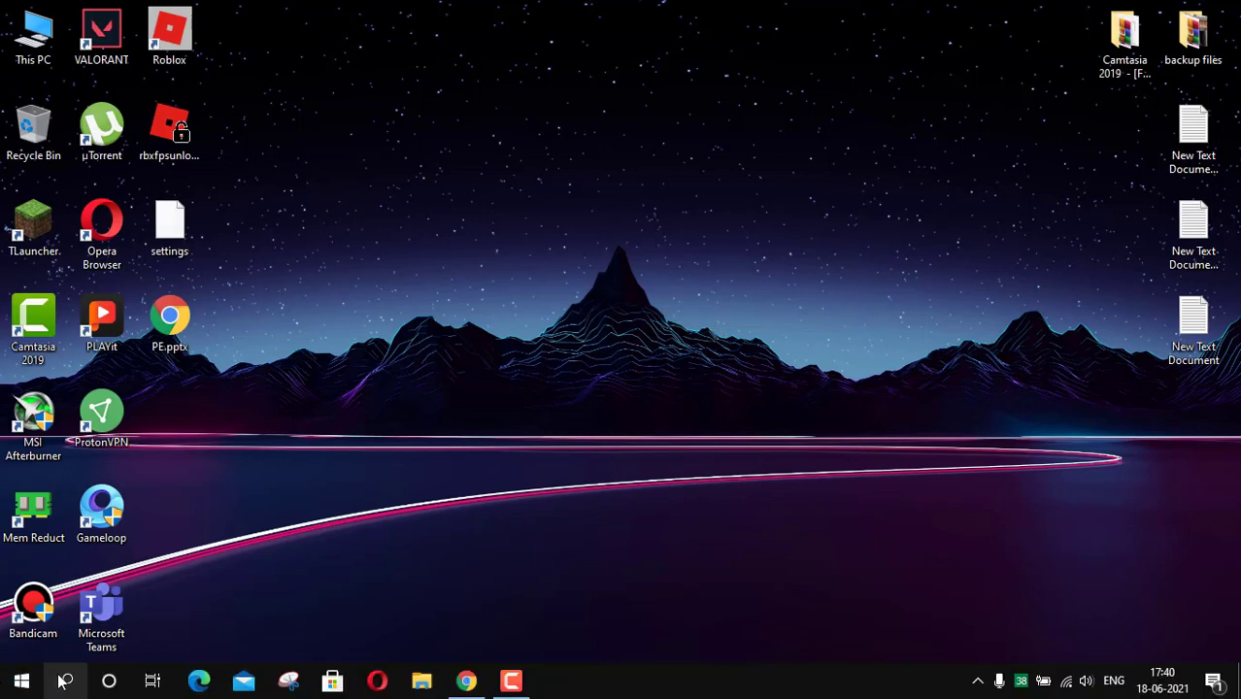
Search 'system', open Create a restore point, and review Local Disk (C:) protection settings.
type("system")
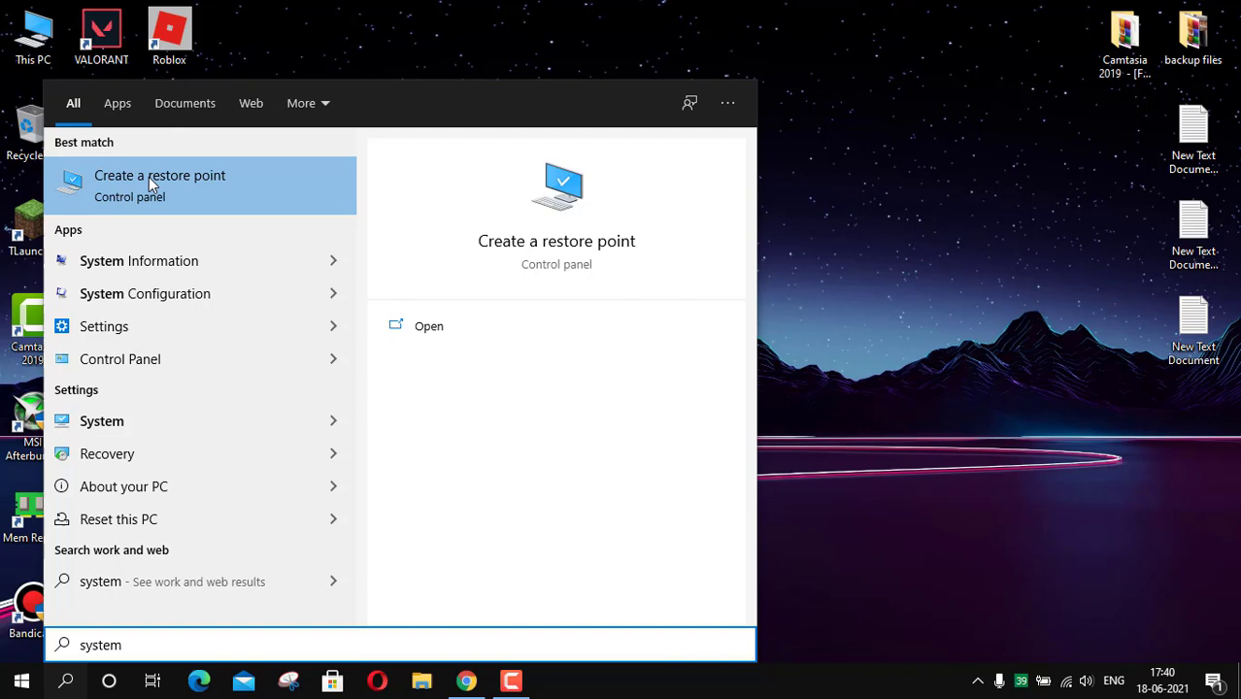
left_click(160, 184)
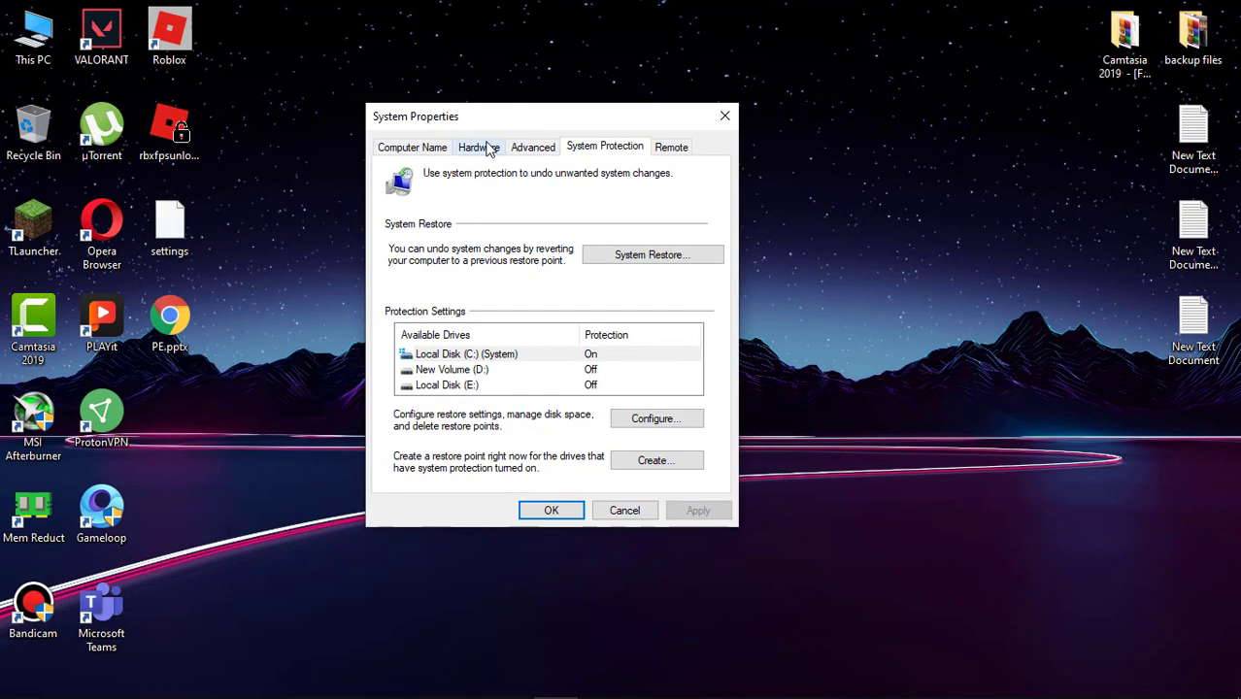
left_click(466, 353)
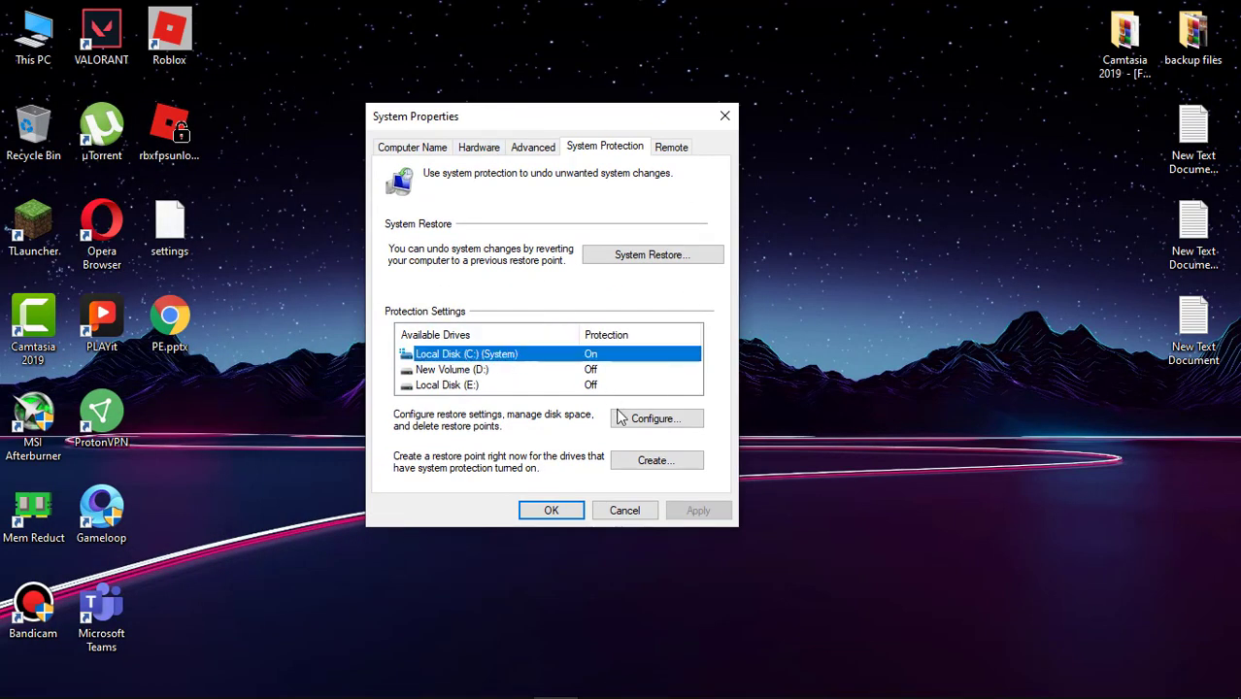
left_click(656, 419)
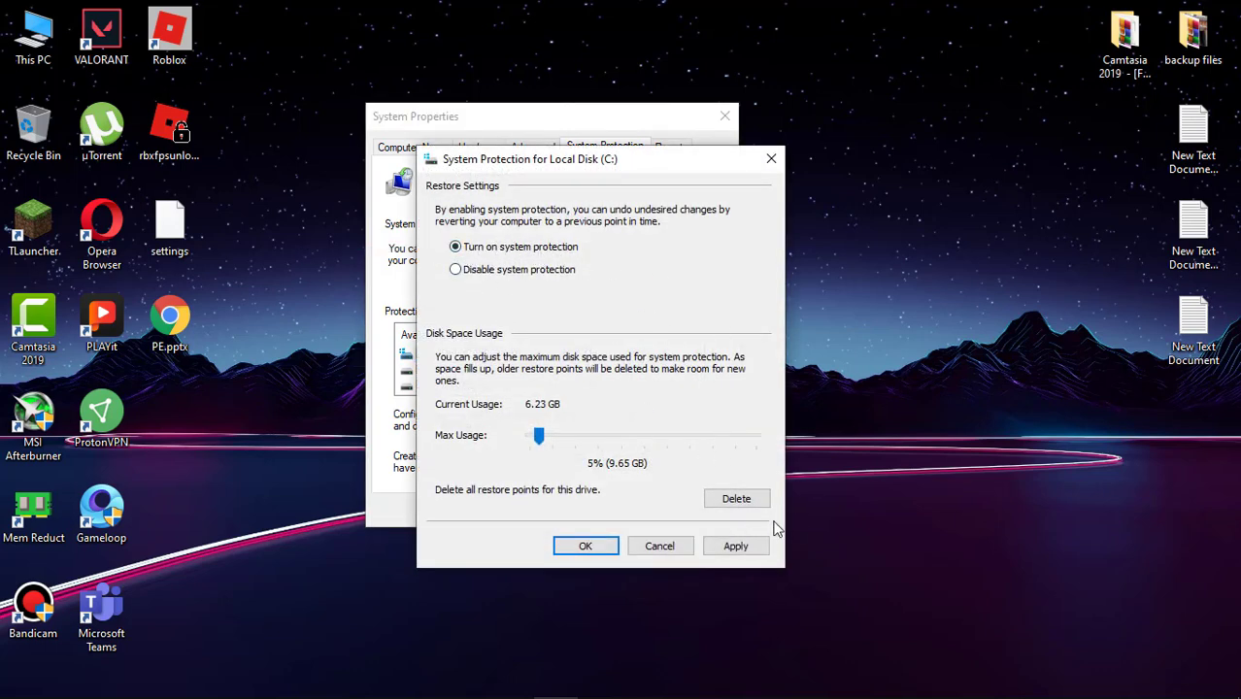
left_click(585, 544)
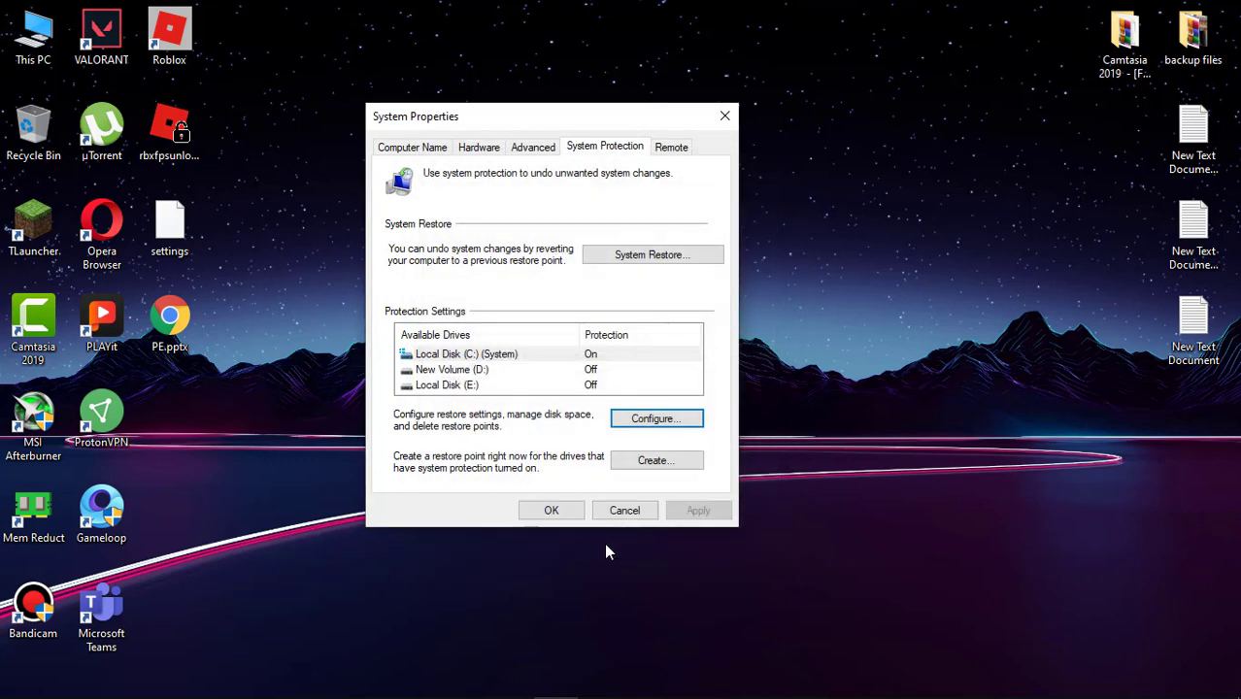
Create a restore point named 'restore' and dismiss the success message.
left_click(655, 461)
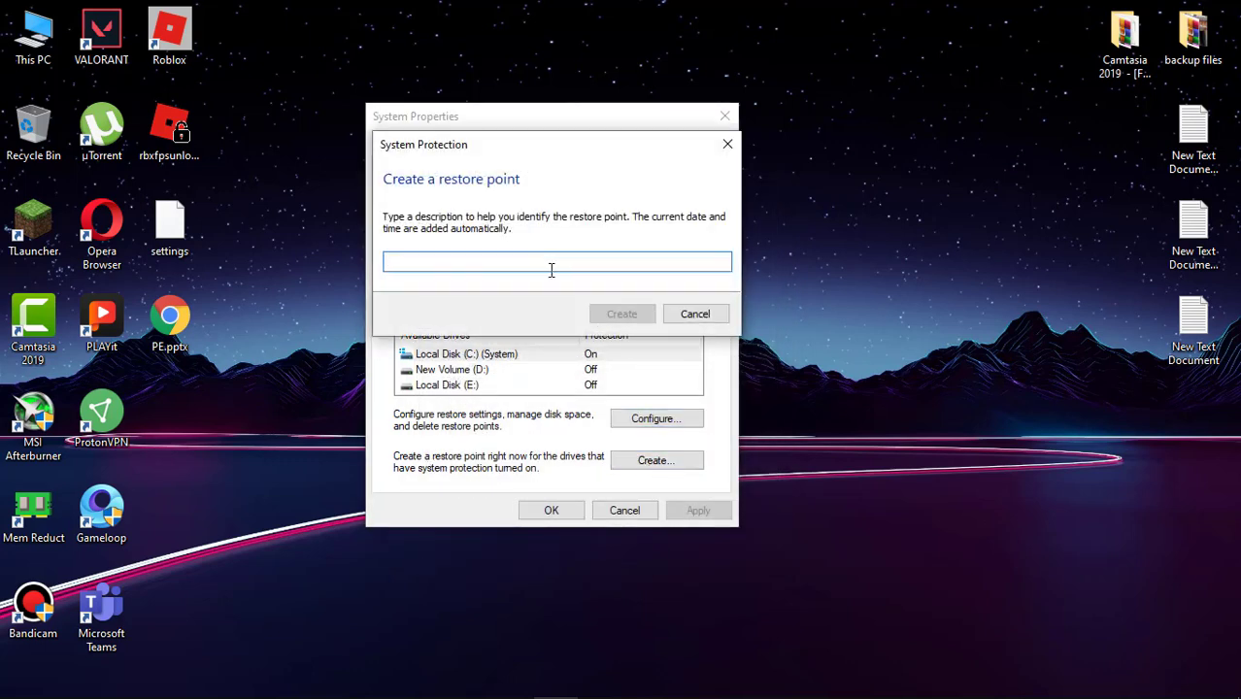
type("restore")
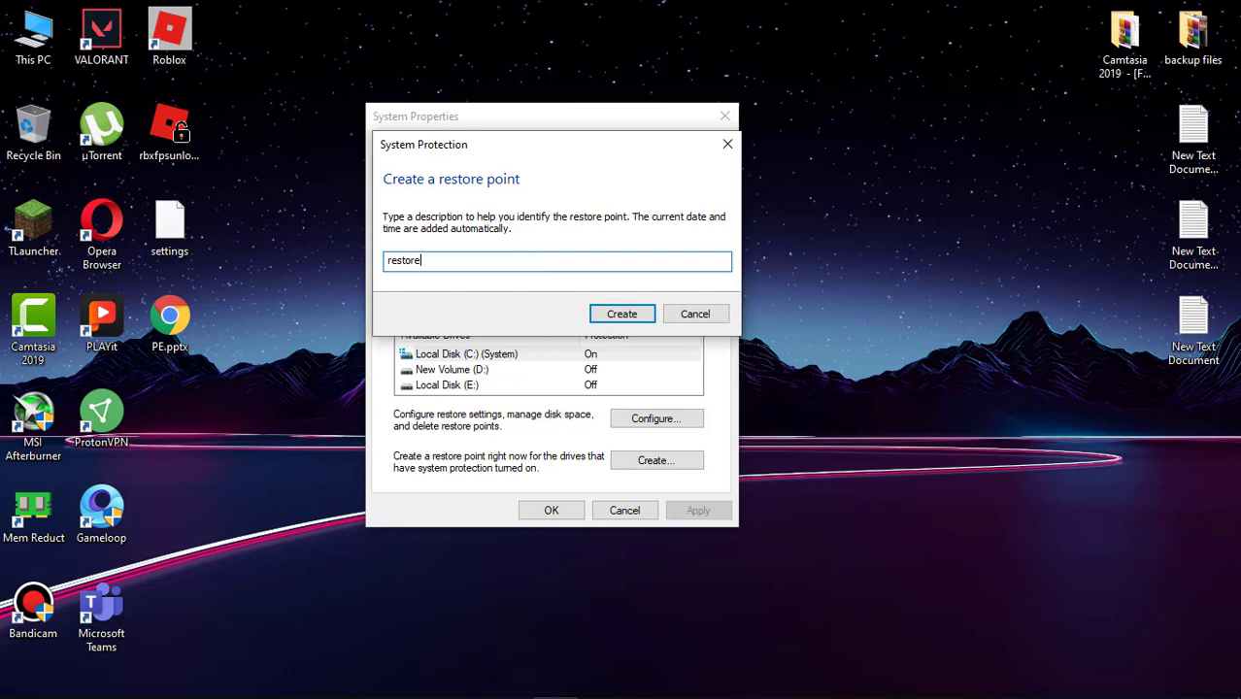
left_click(622, 313)
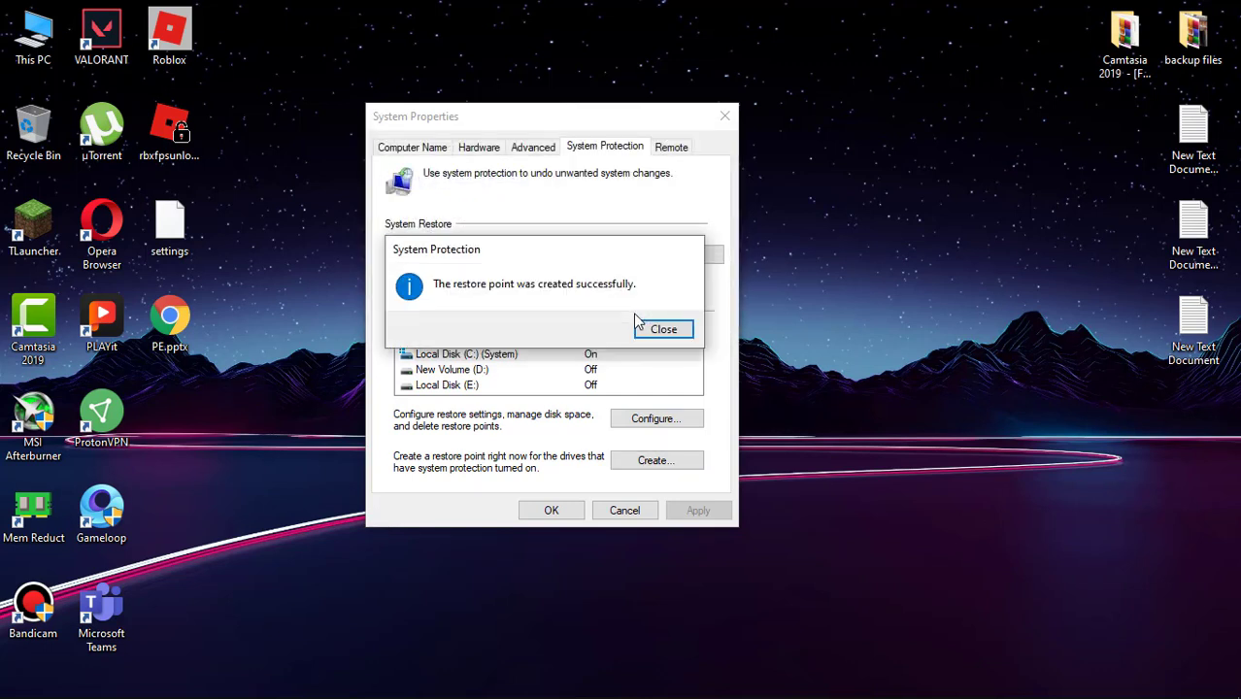
left_click(664, 328)
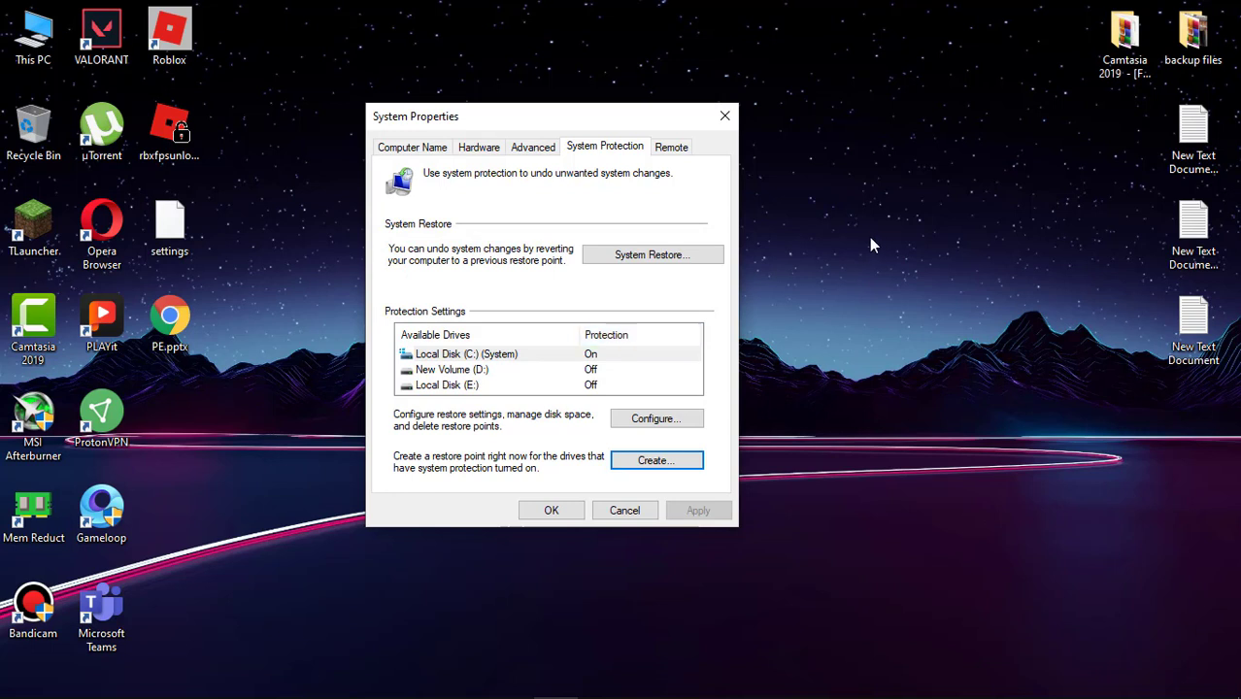
mouse_move(621, 294)
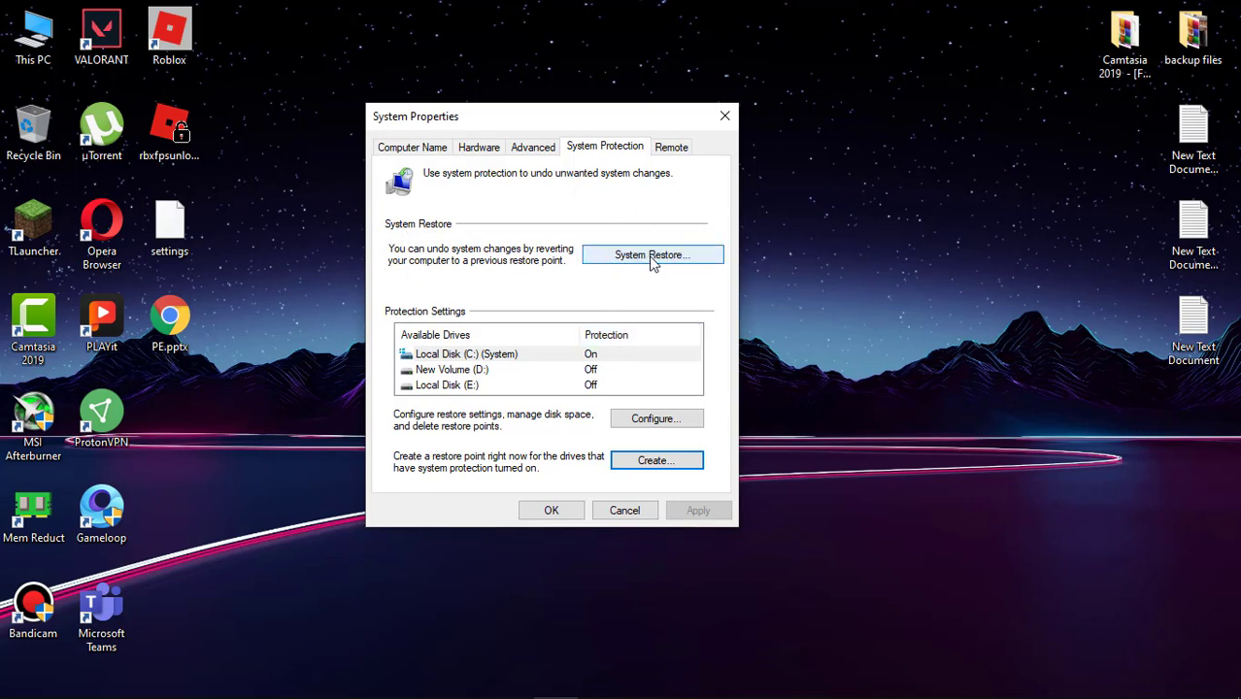
mouse_move(641, 274)
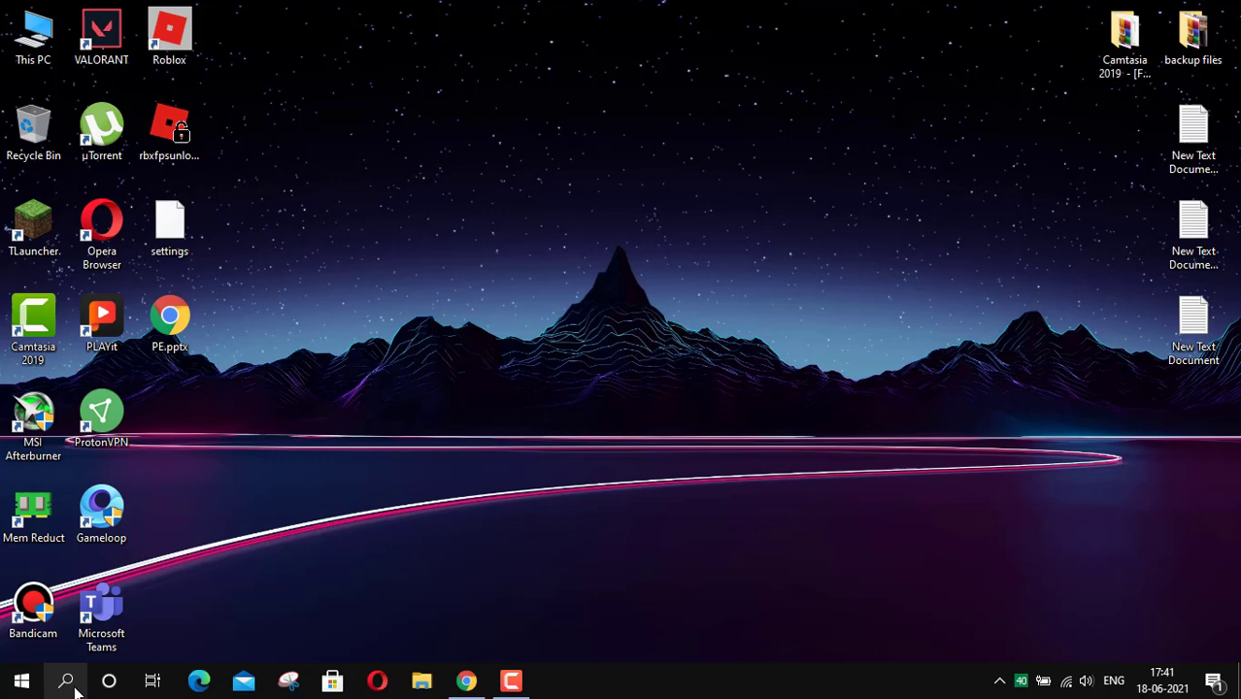
Stop Windows Search from an administrator Command Prompt, check disk usage in Task Manager, then close both.
type("cmd")
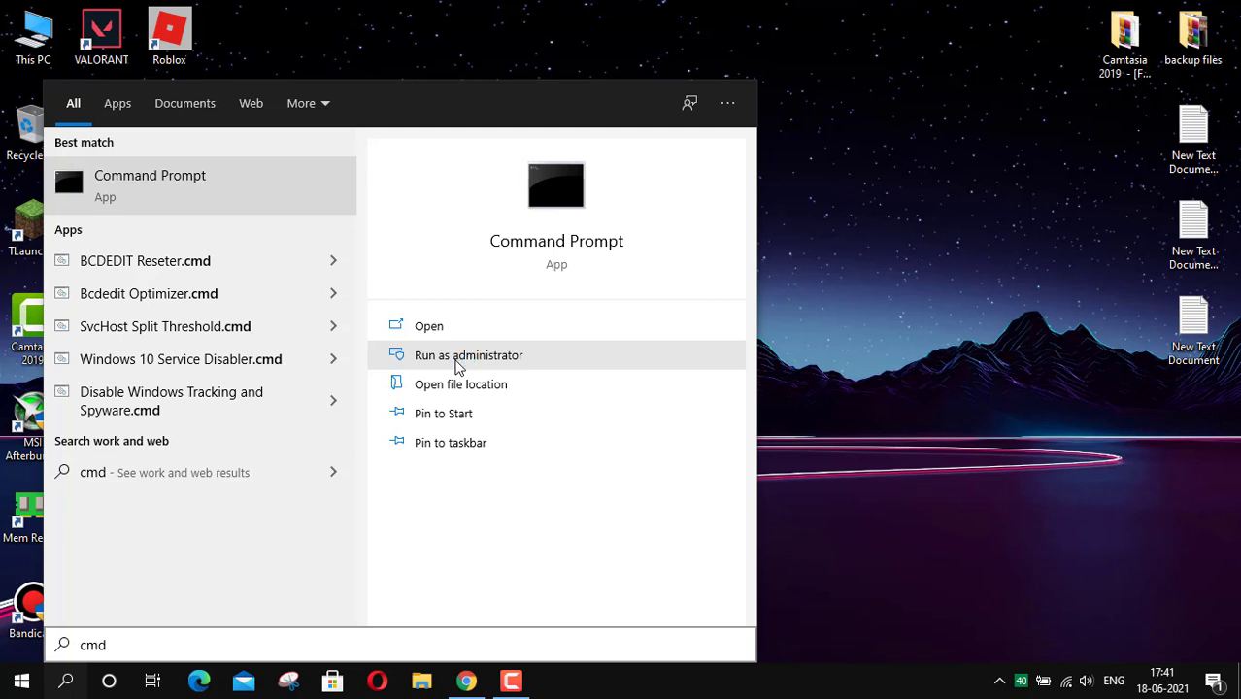
left_click(468, 355)
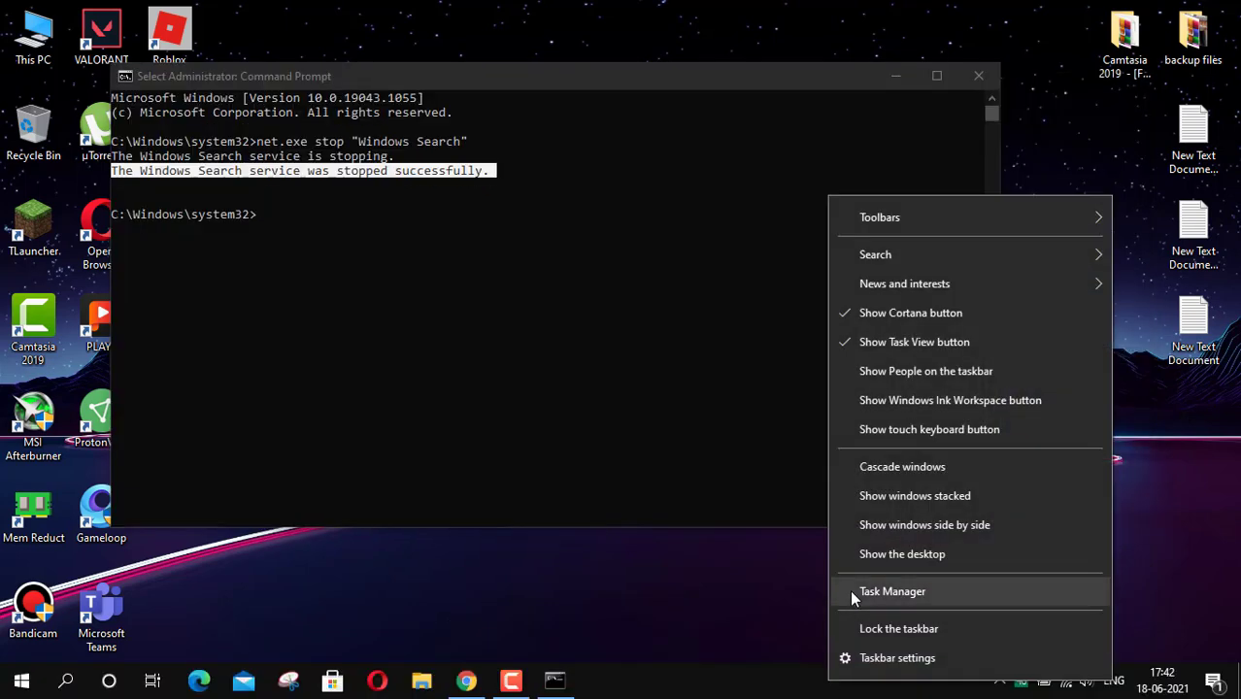
left_click(891, 592)
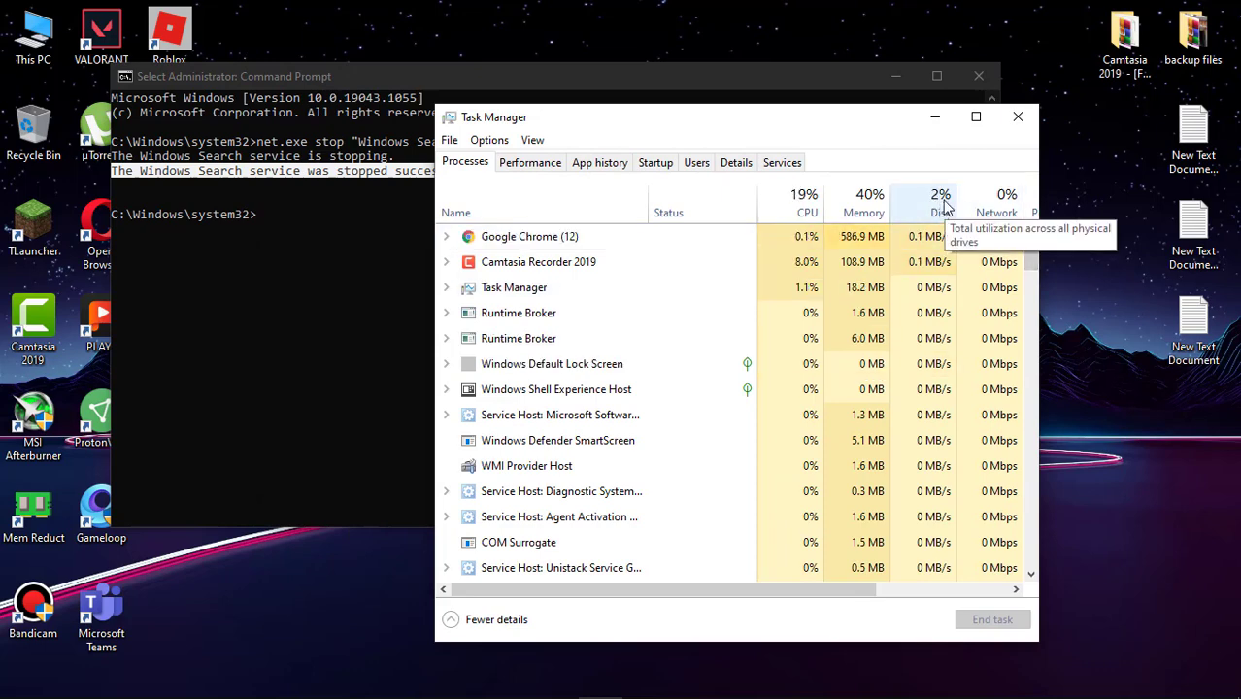
left_click(1018, 117)
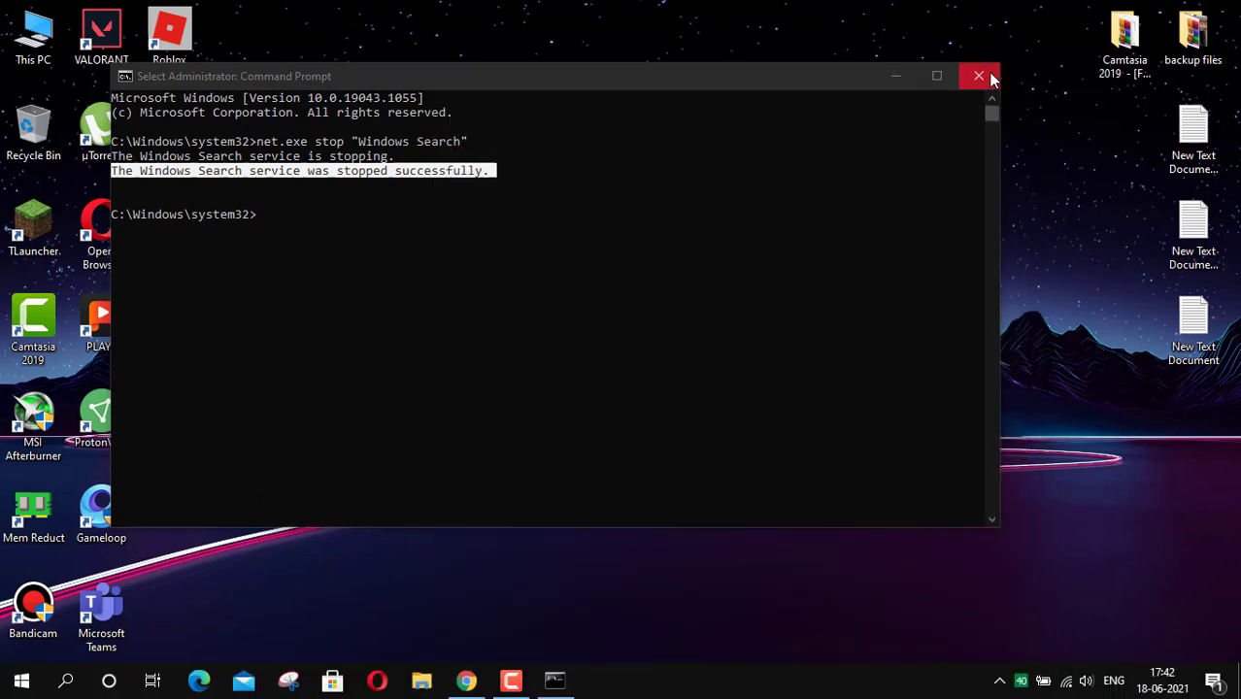
left_click(979, 76)
type("services.msc")
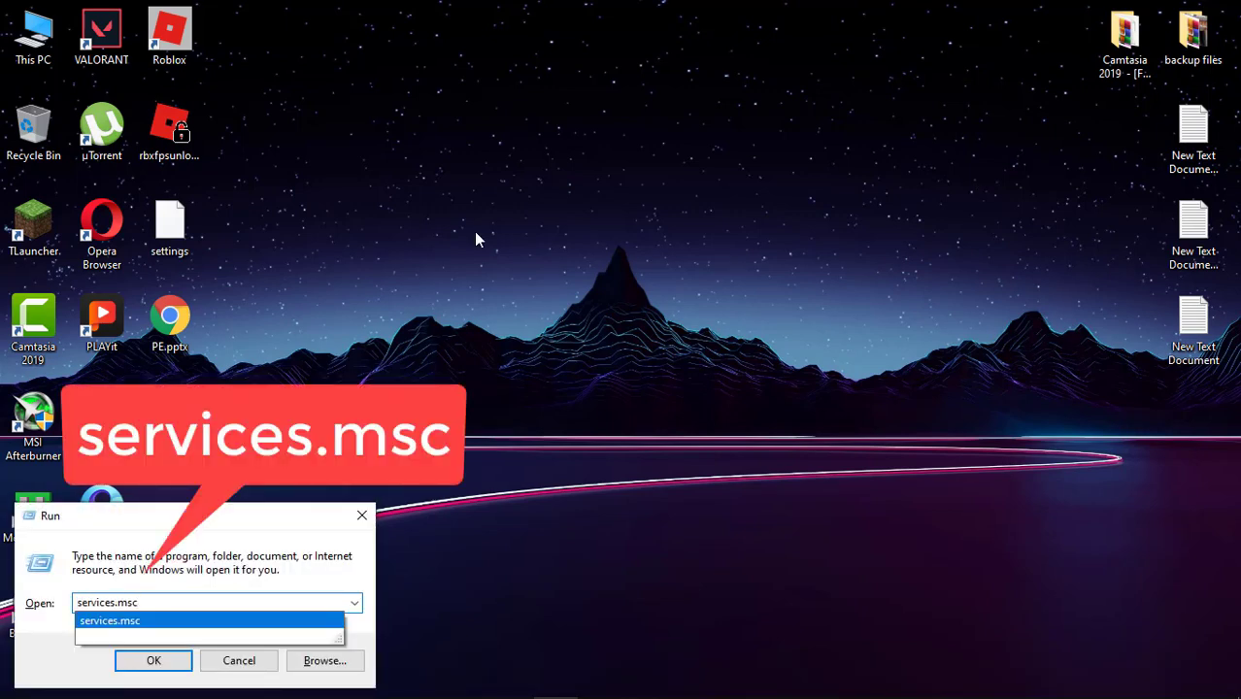
Set Windows Search's startup type to Disabled in services.msc and close Services.
left_click(153, 661)
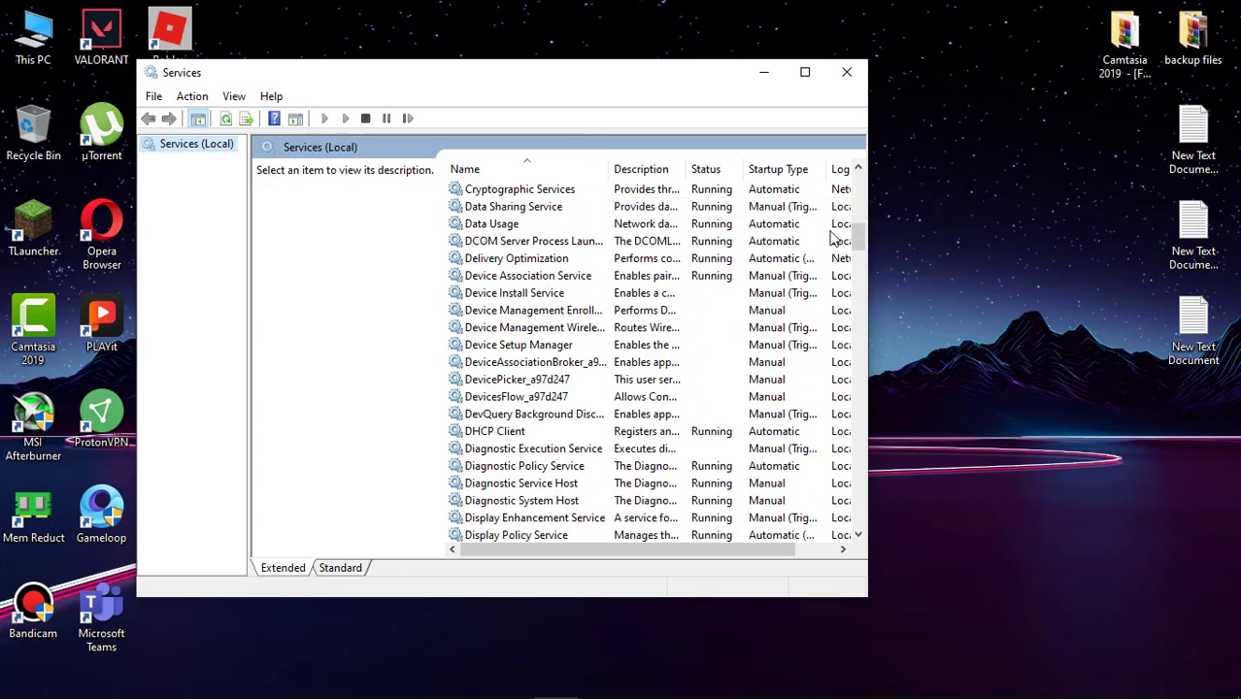
scroll("down", 3)
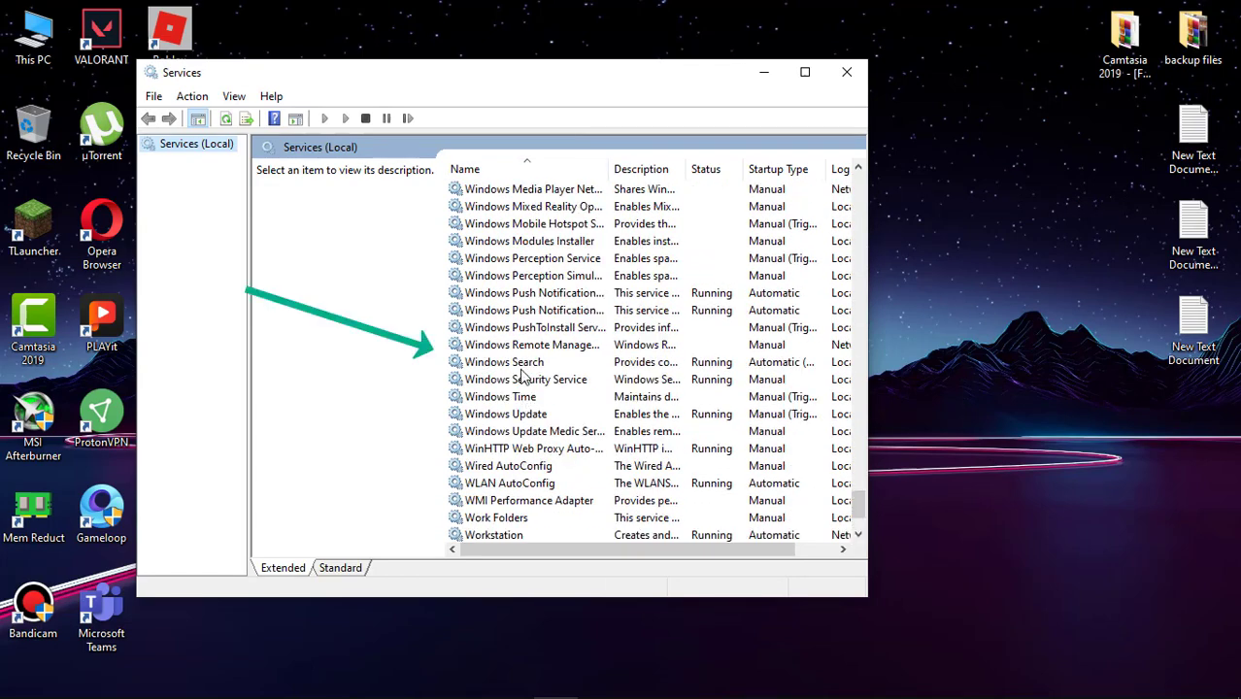
left_click(504, 362)
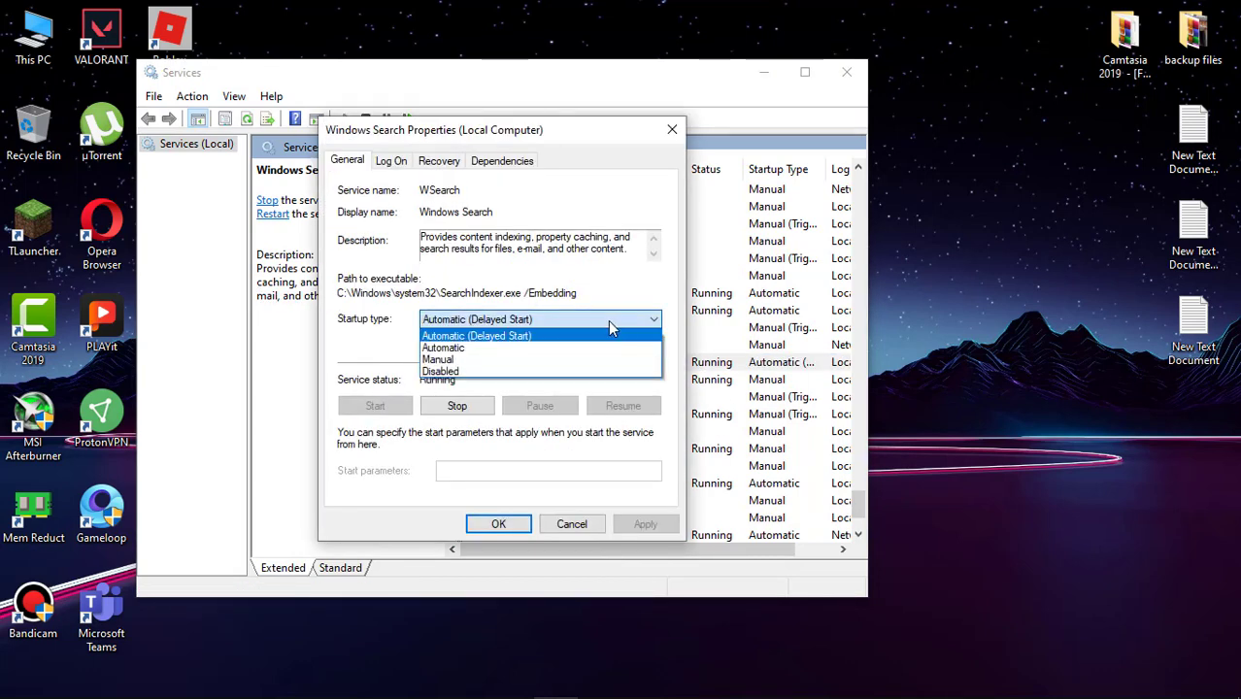
left_click(440, 371)
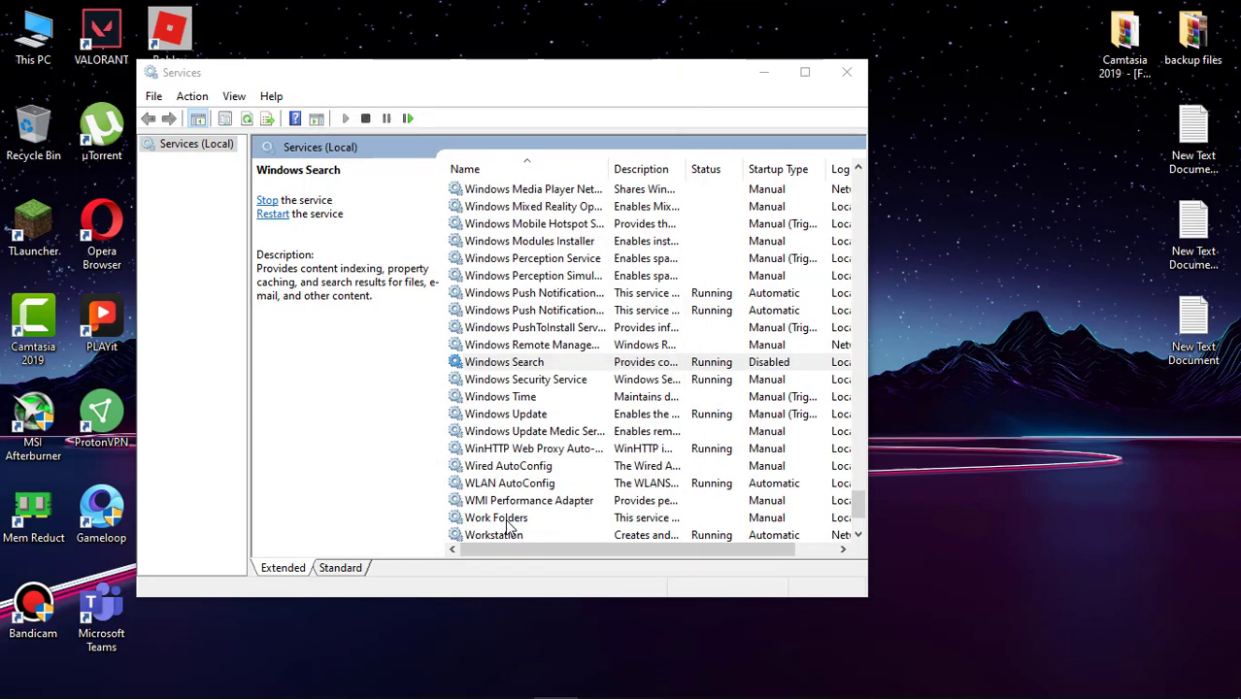
left_click(845, 72)
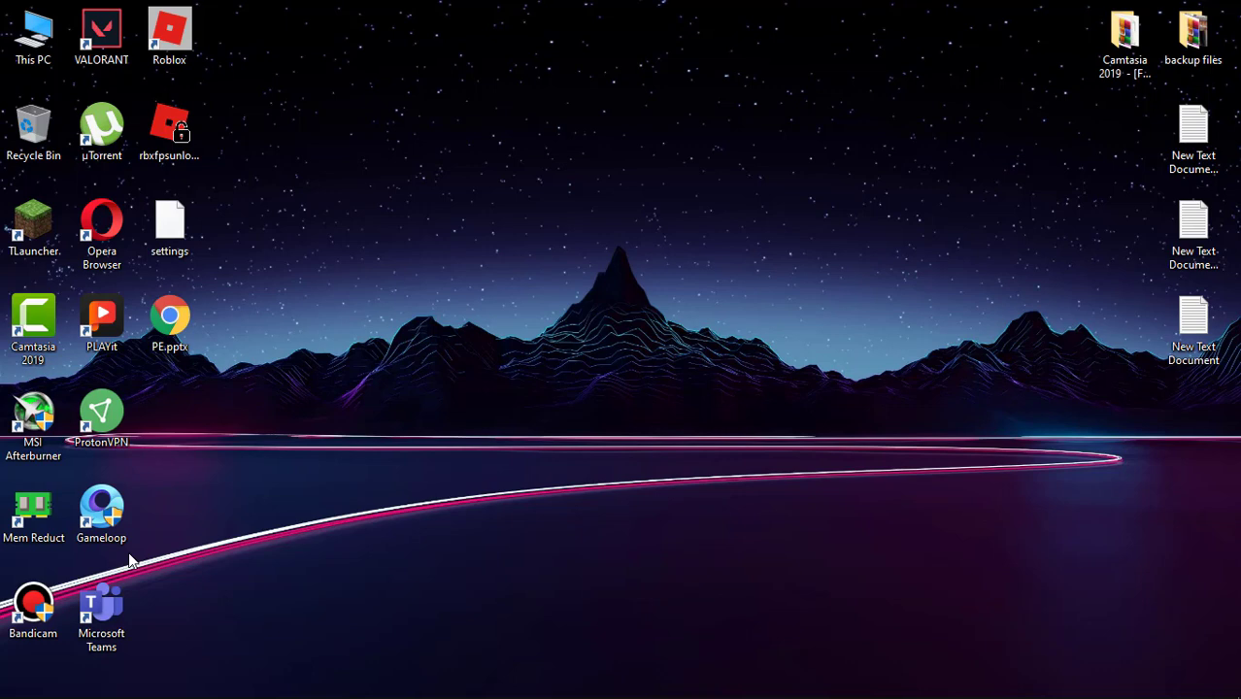
Run 'net.exe stop SysMain' in an elevated Command Prompt, check Task Manager, then close both.
left_click(65, 680)
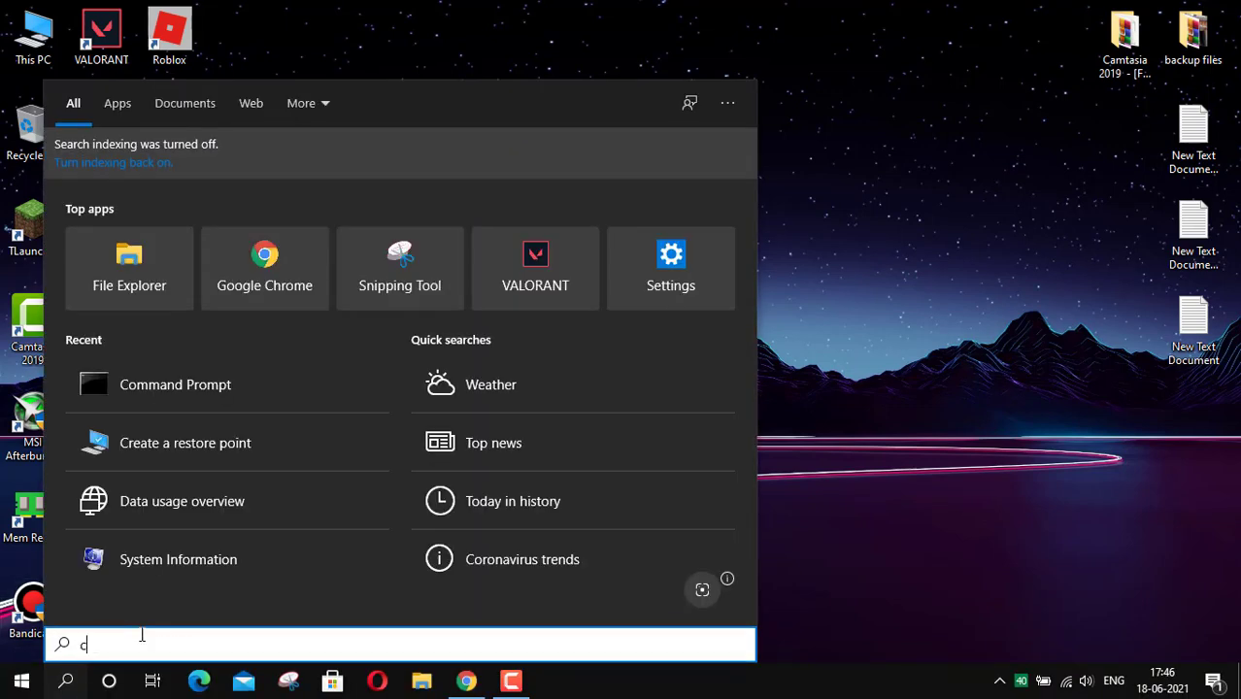
type("md")
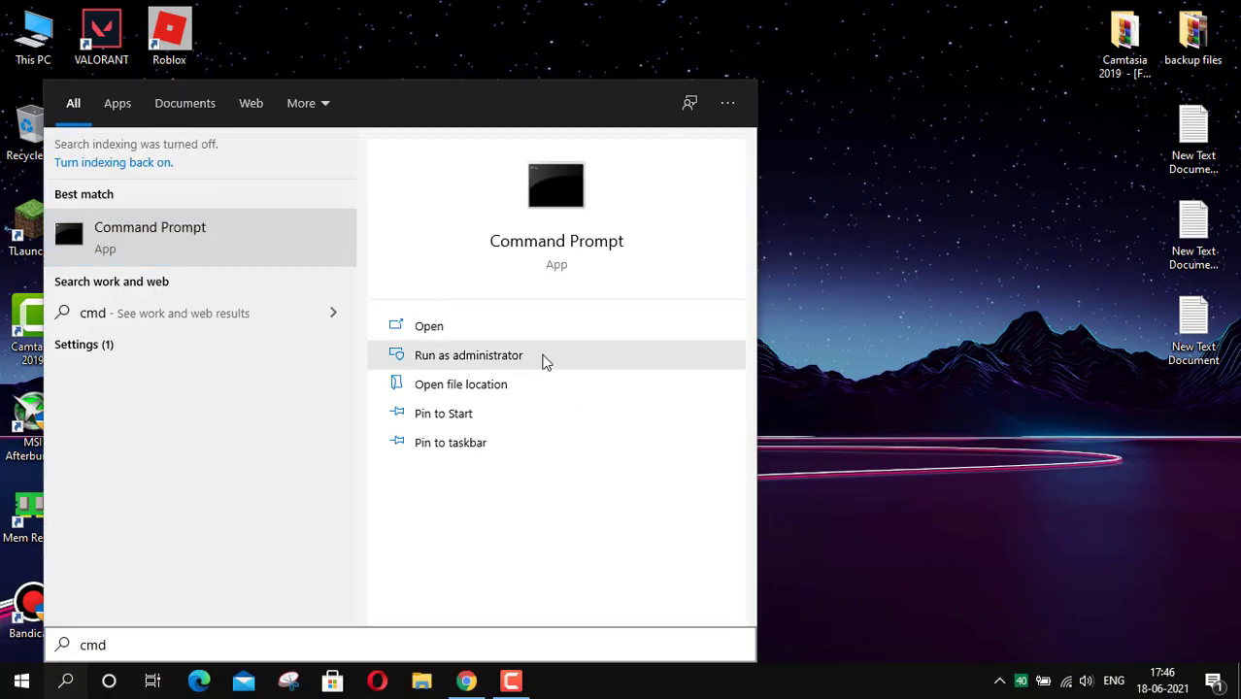
left_click(468, 355)
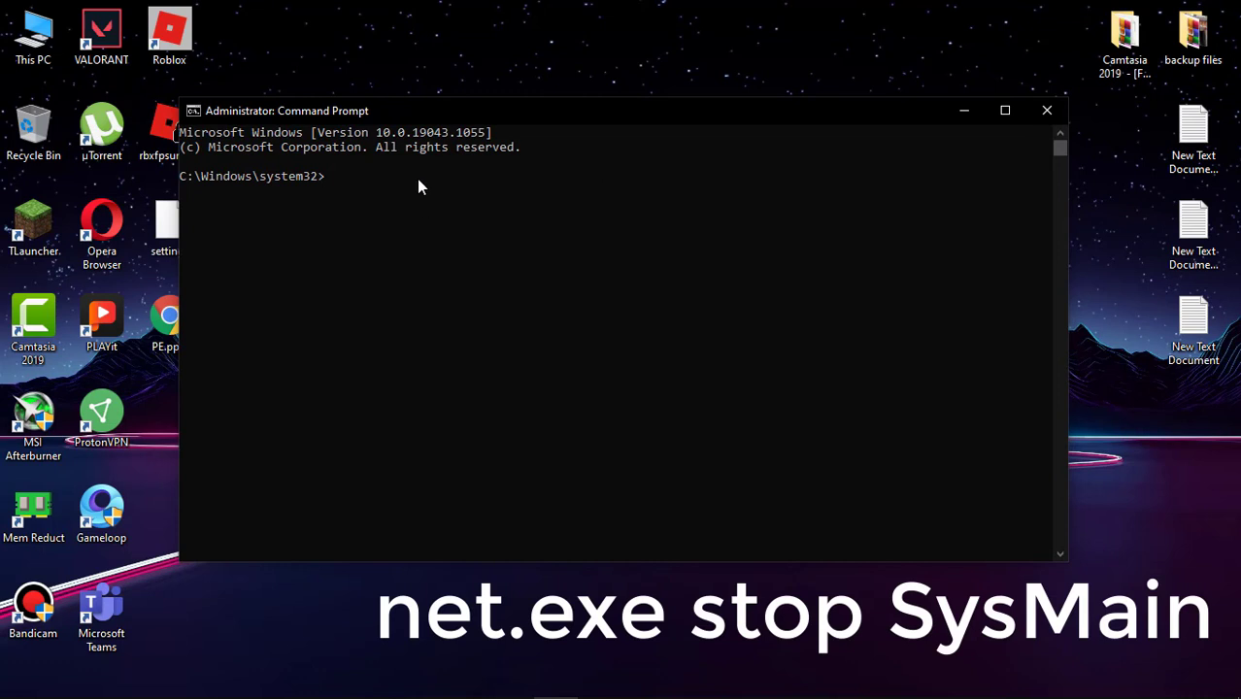
type("net.exe stop SysMain")
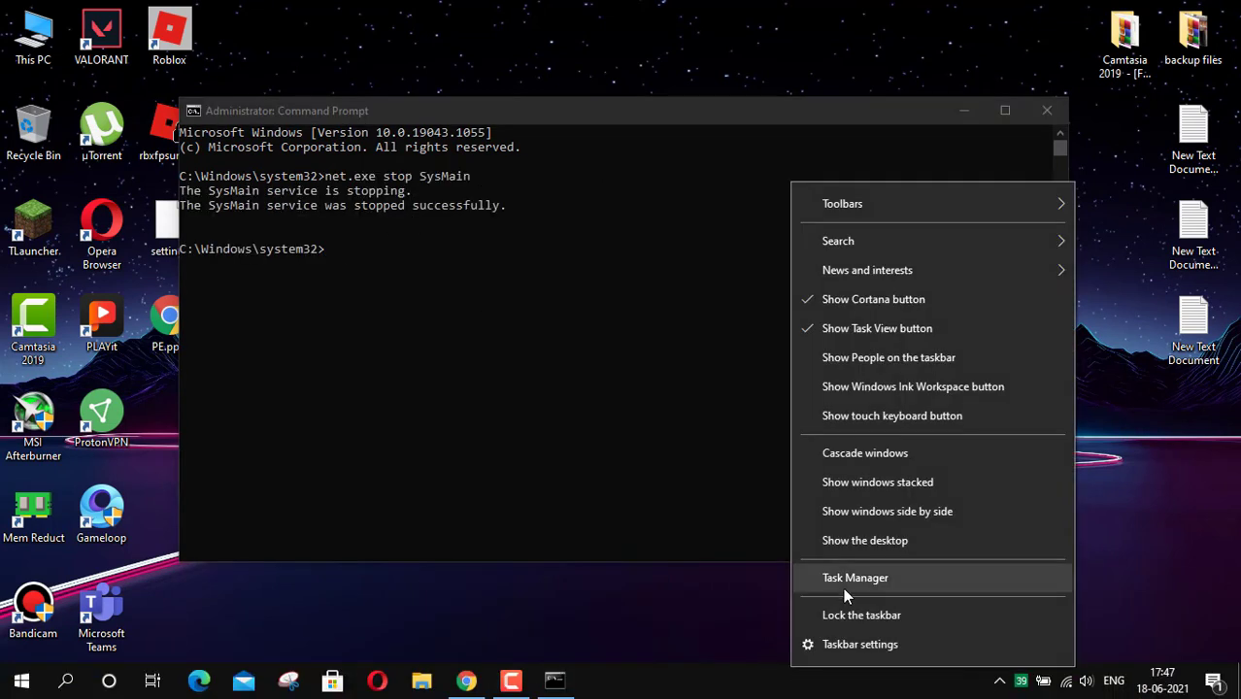
left_click(854, 578)
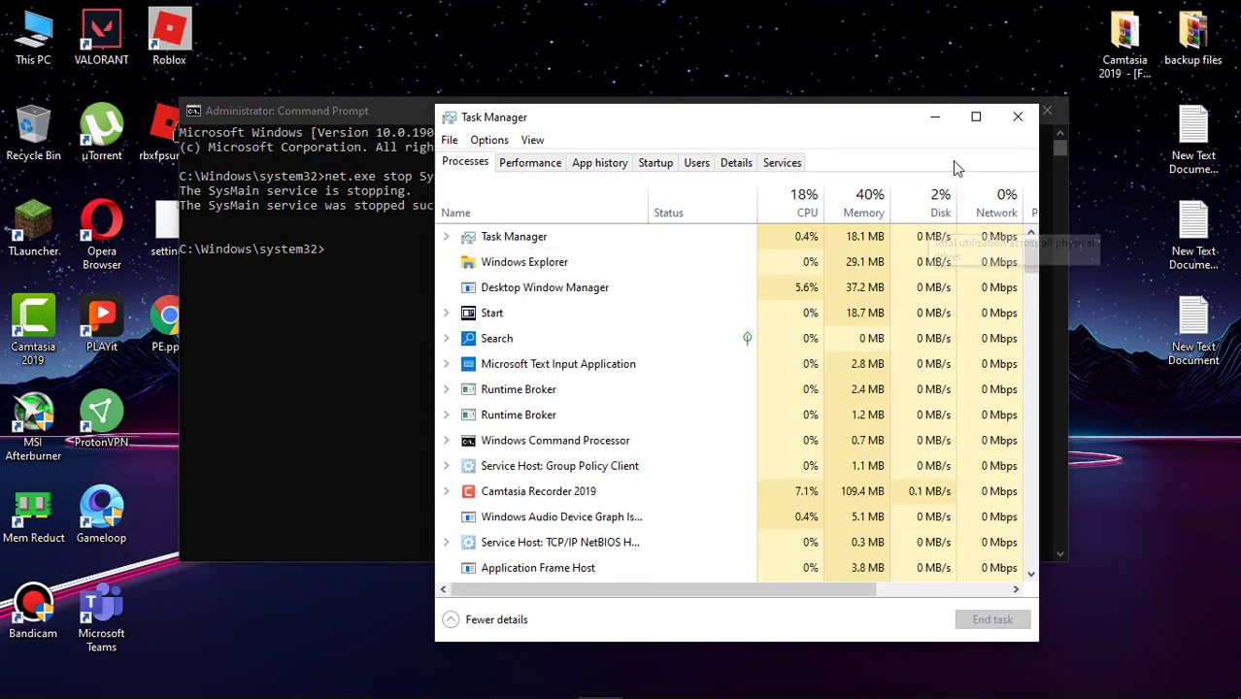
left_click(1017, 116)
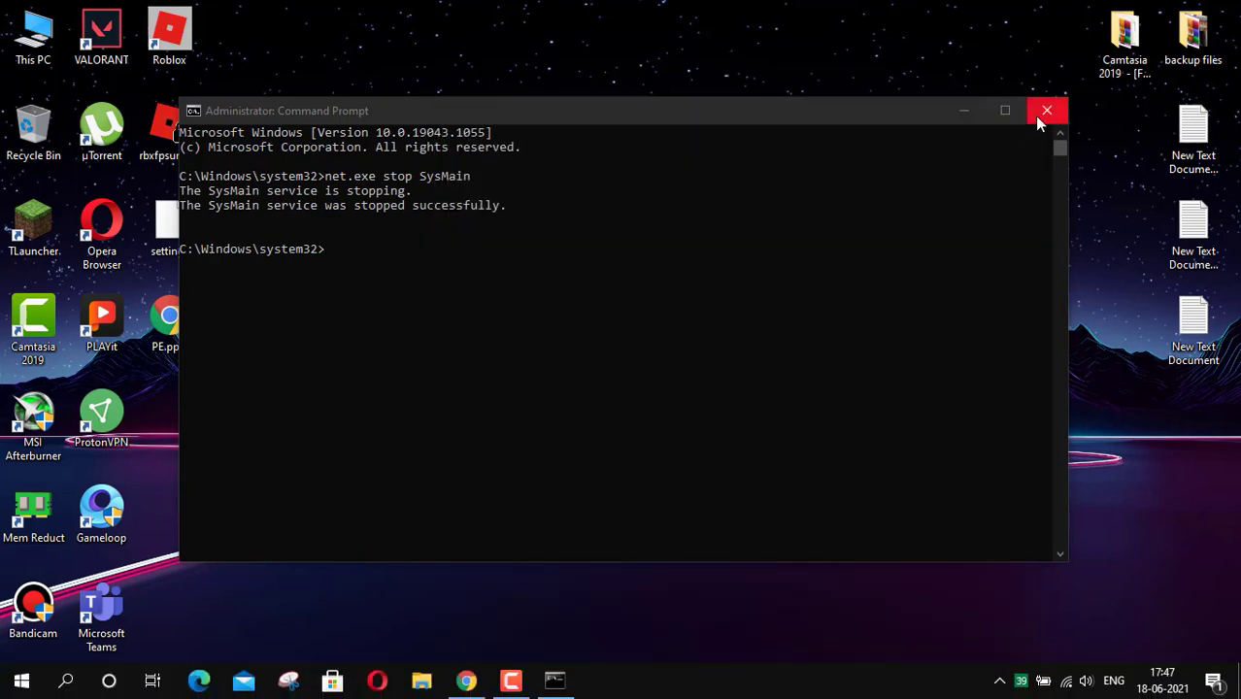
left_click(1046, 110)
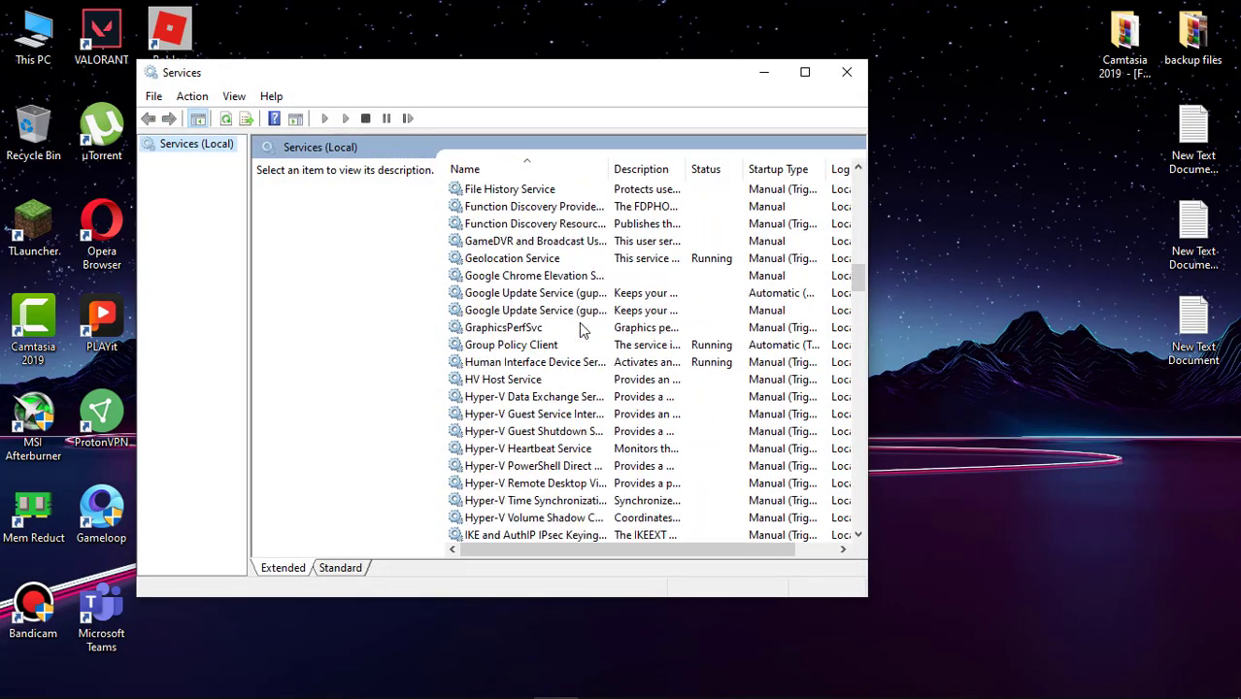
Set SysMain's startup type to Disabled in its properties and close Services.
scroll("down", 3)
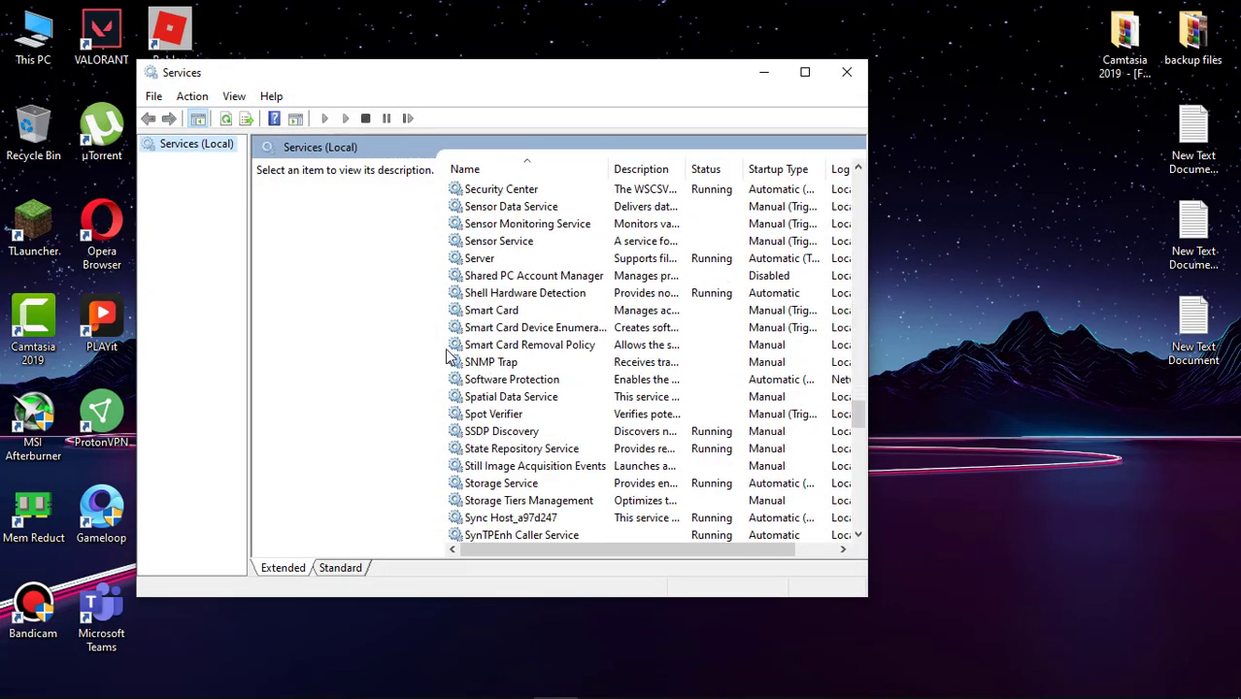
scroll("down", 3)
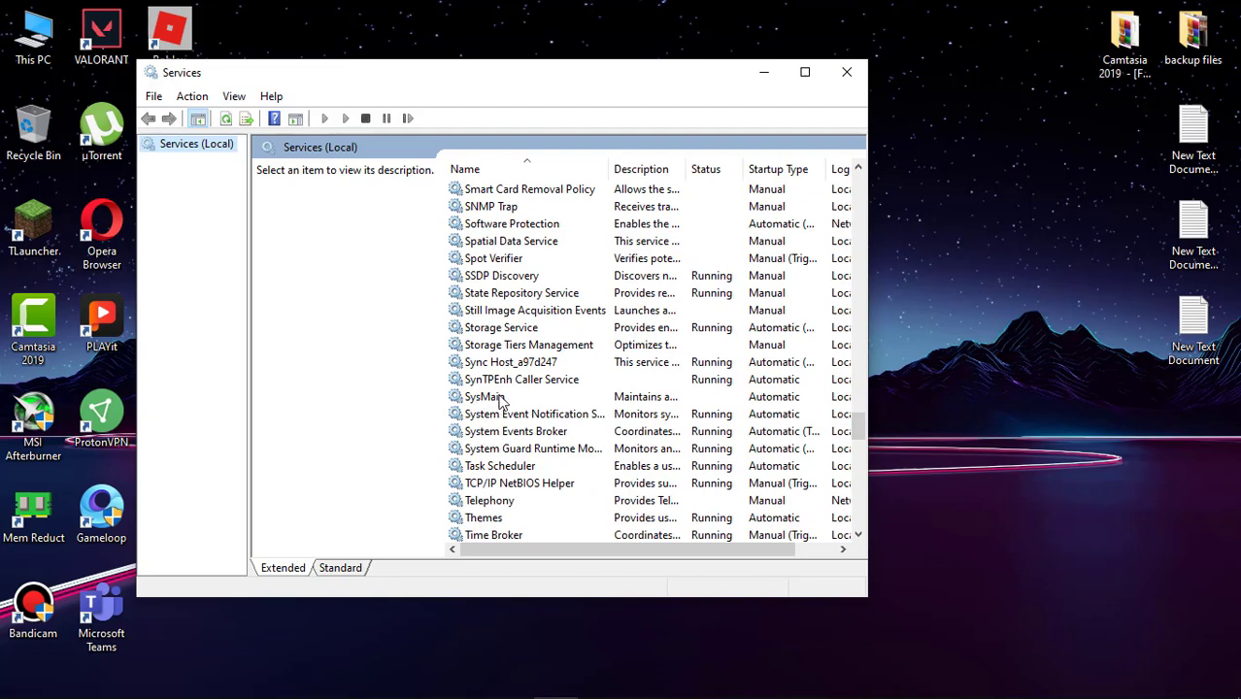
left_click(486, 396)
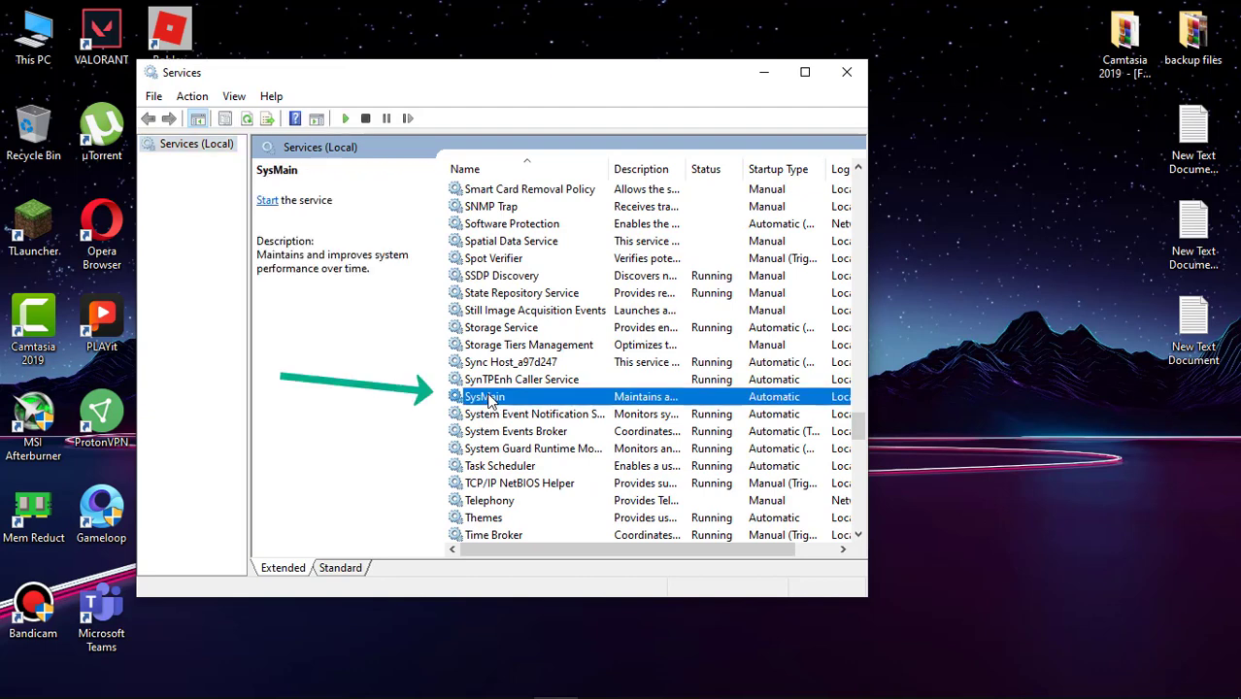
double_click(485, 396)
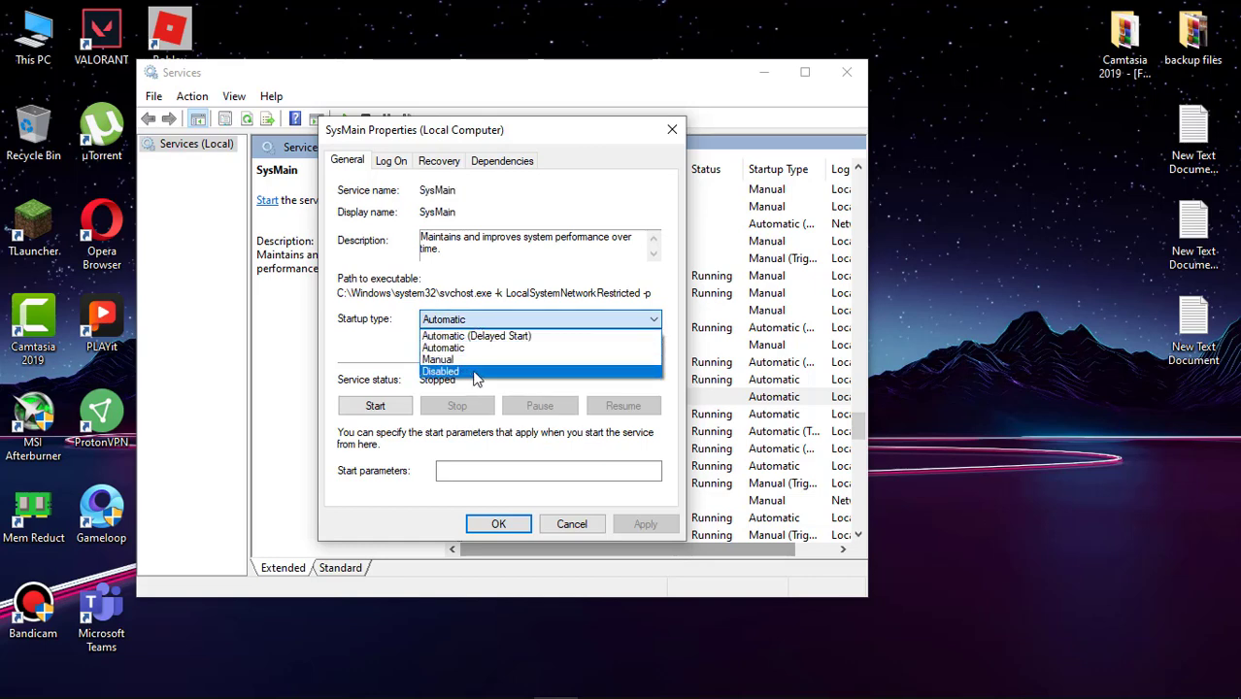
left_click(441, 371)
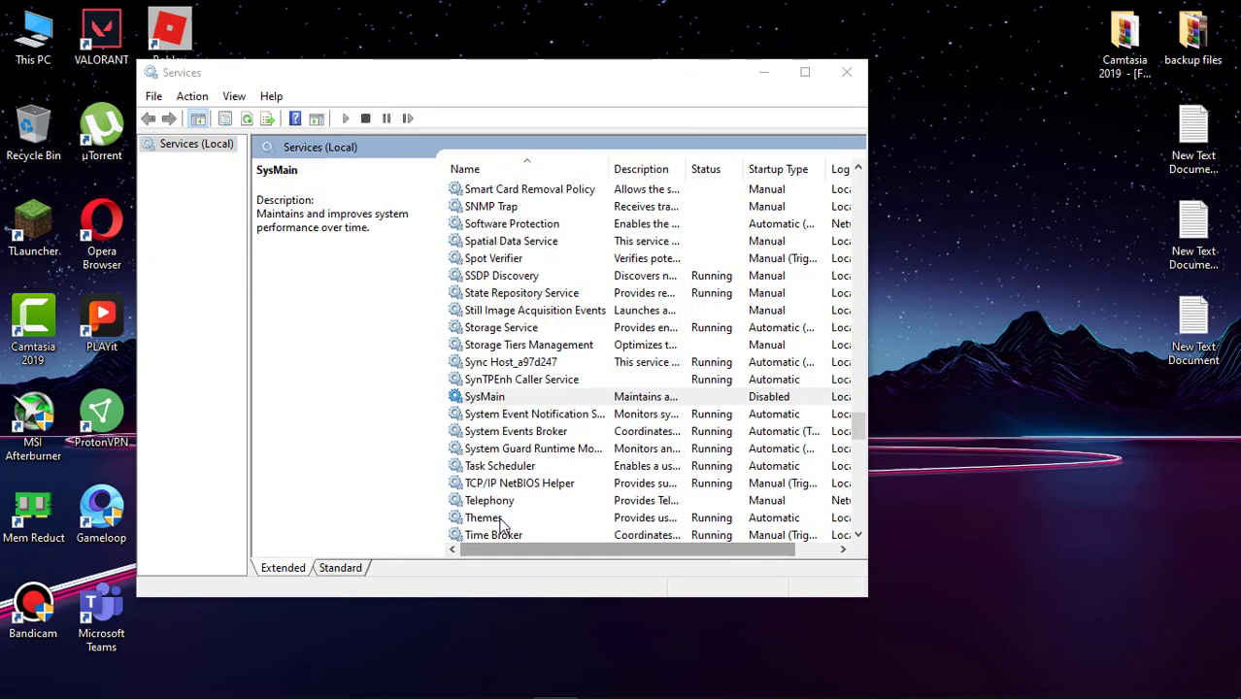
left_click(845, 71)
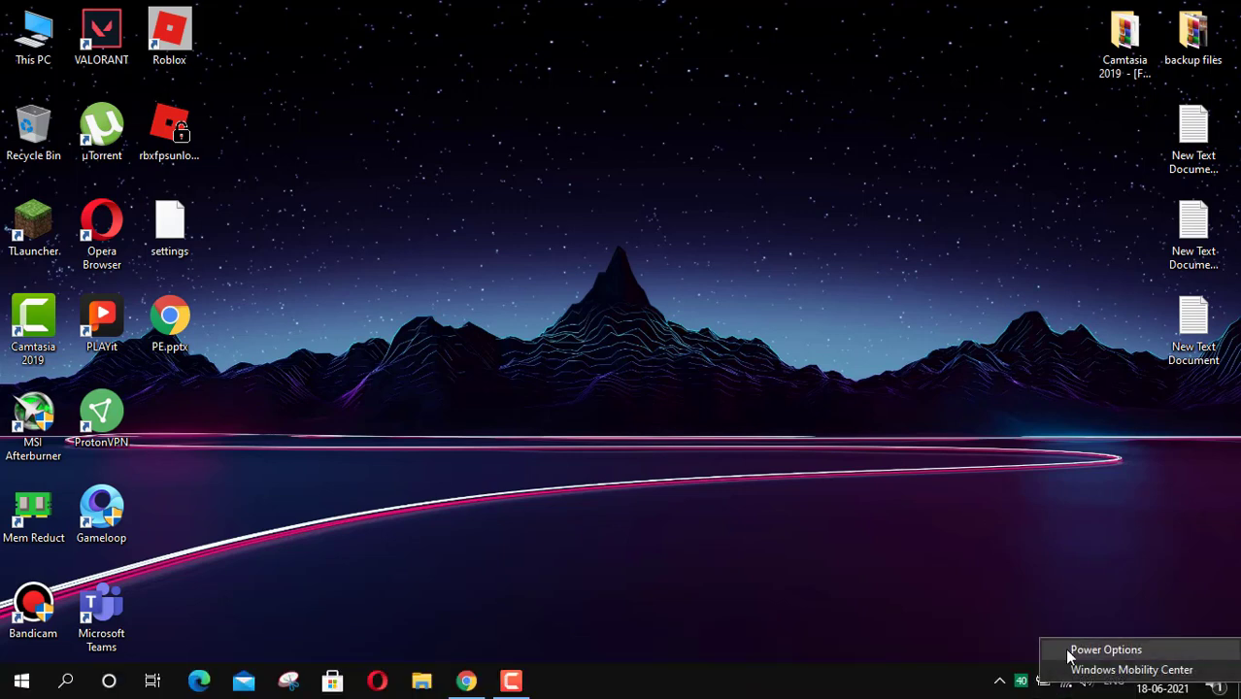
In Power Options, base a new plan on High performance, name it 'high performance', and create it.
left_click(1105, 649)
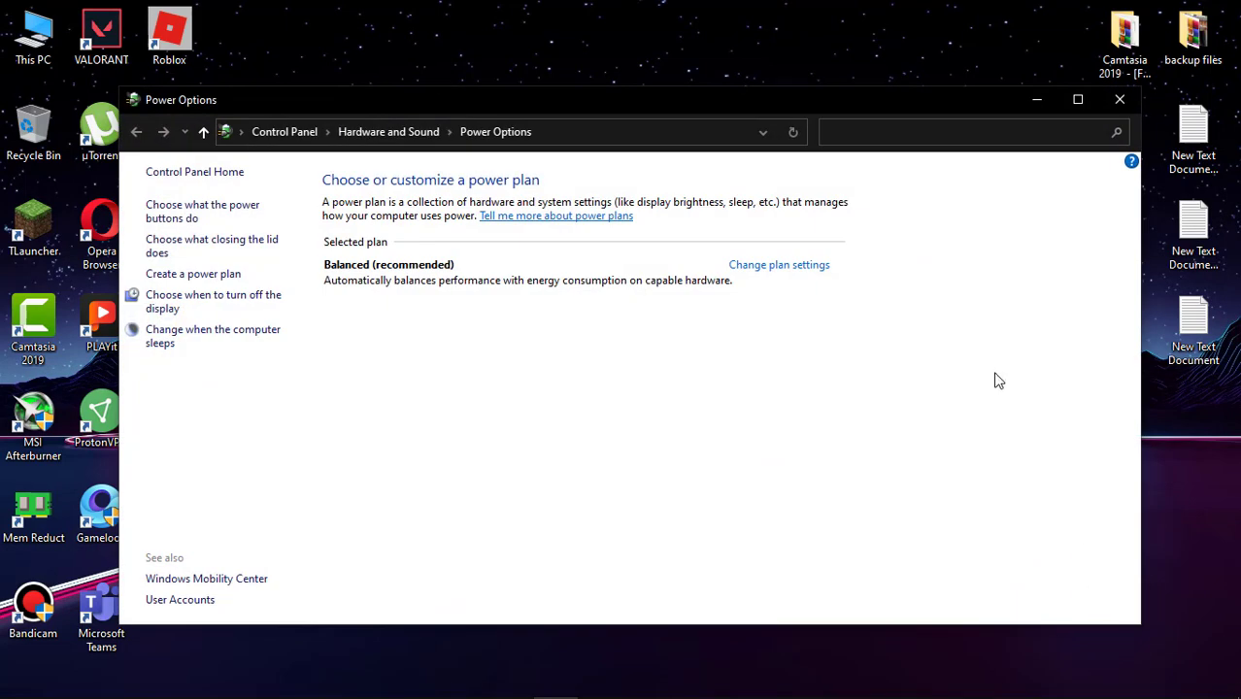
mouse_move(193, 274)
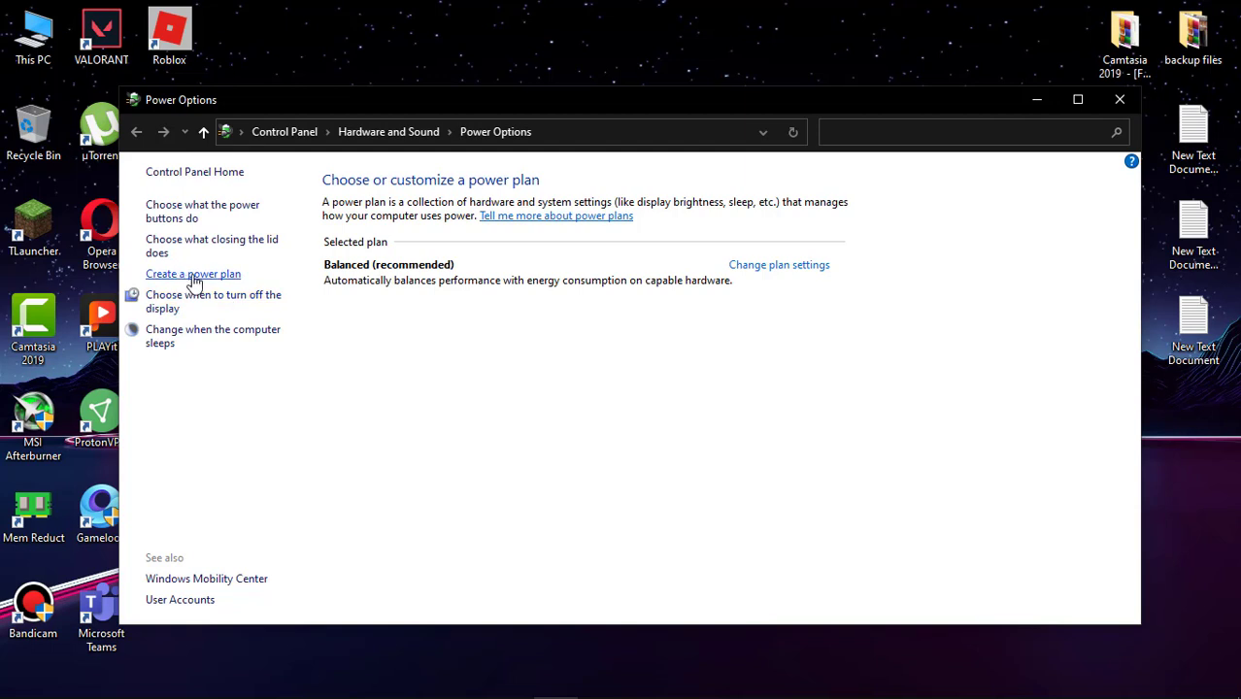
left_click(193, 273)
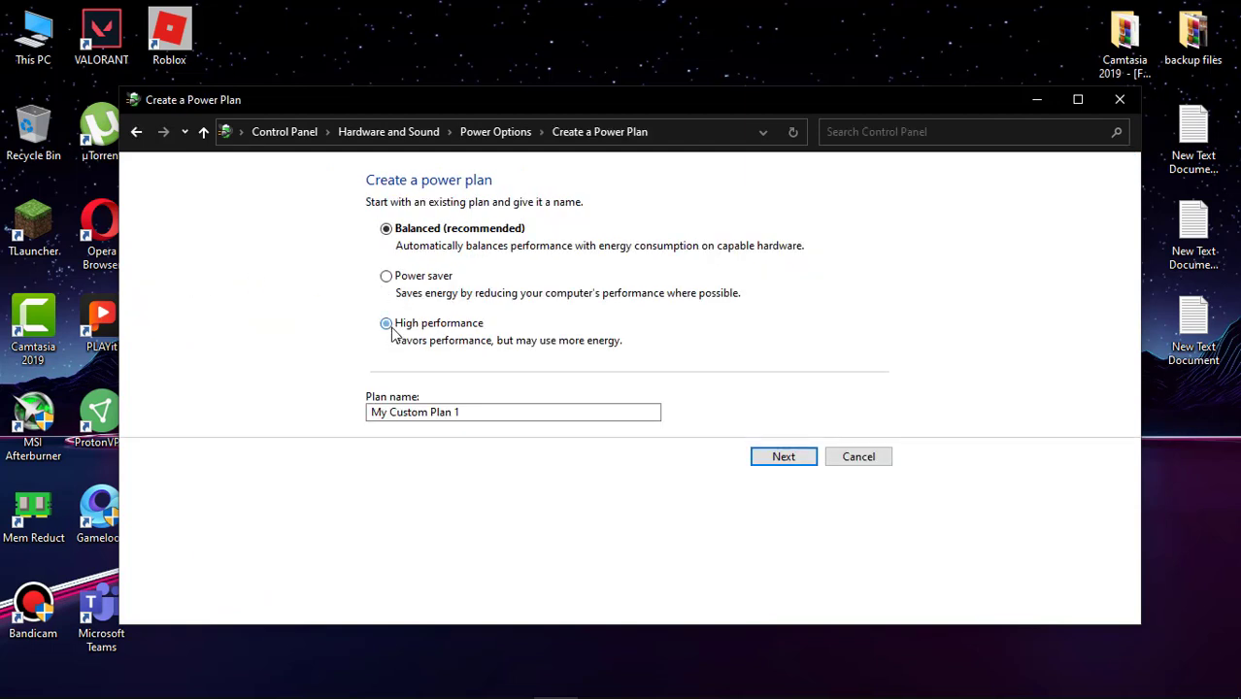
left_click(386, 322)
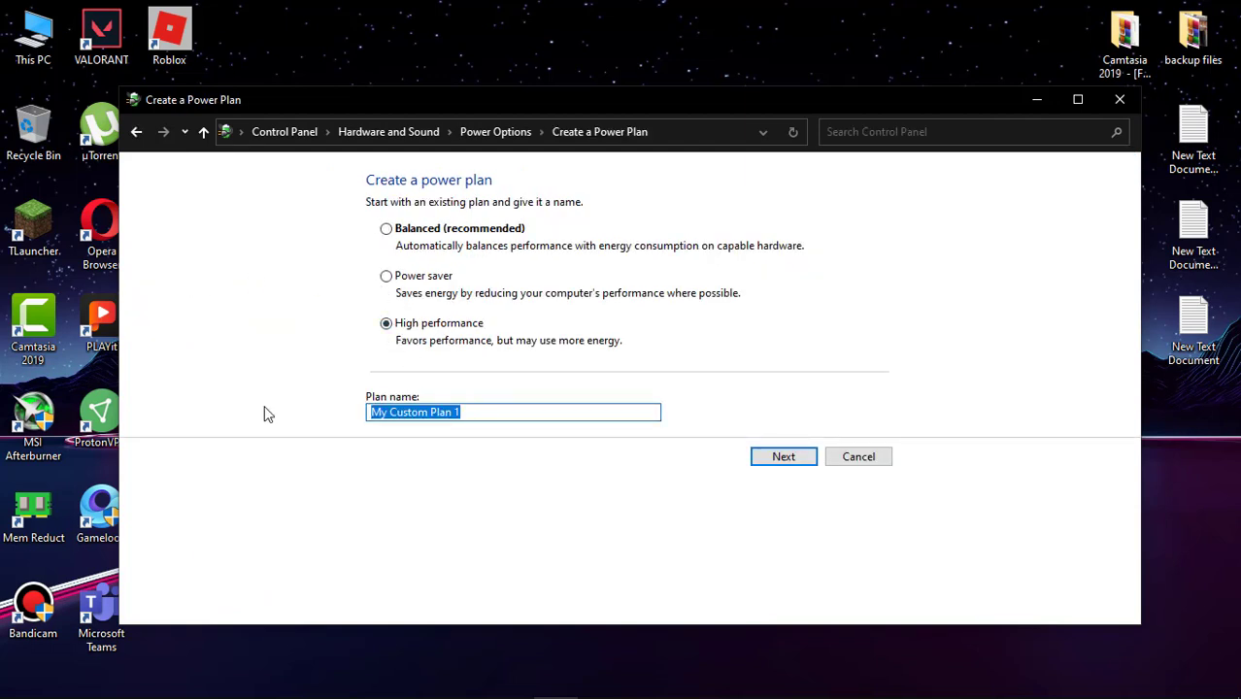
type("high performan")
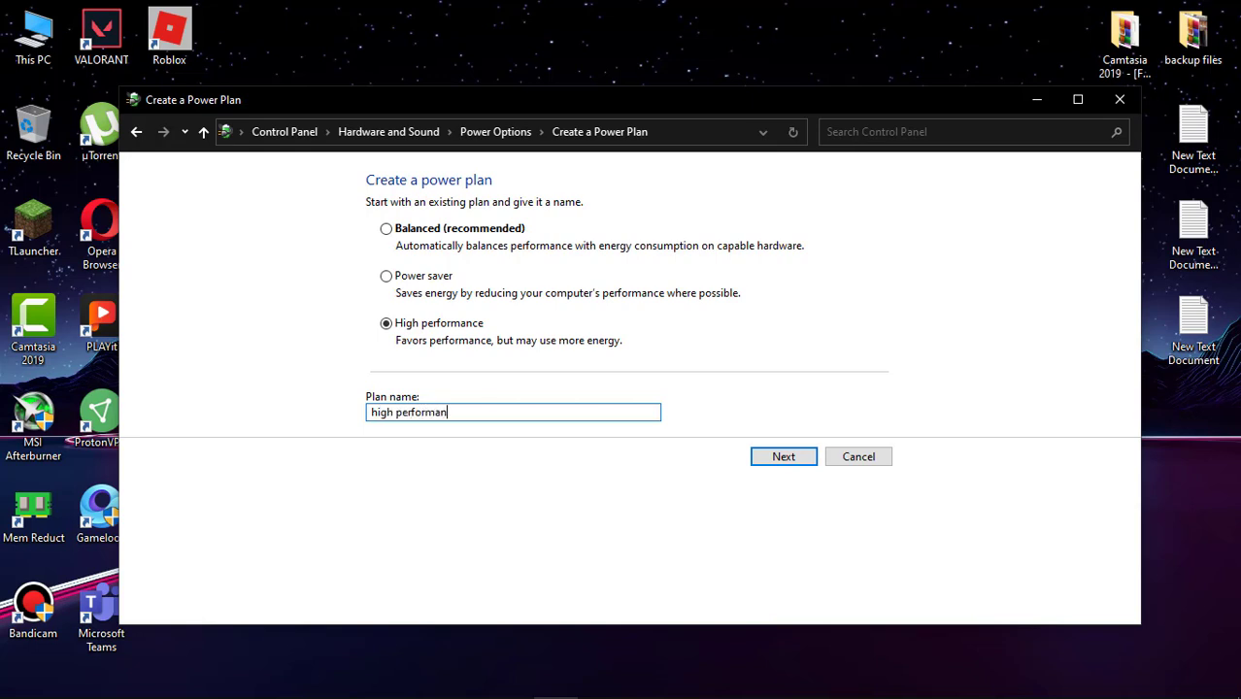
left_click(784, 456)
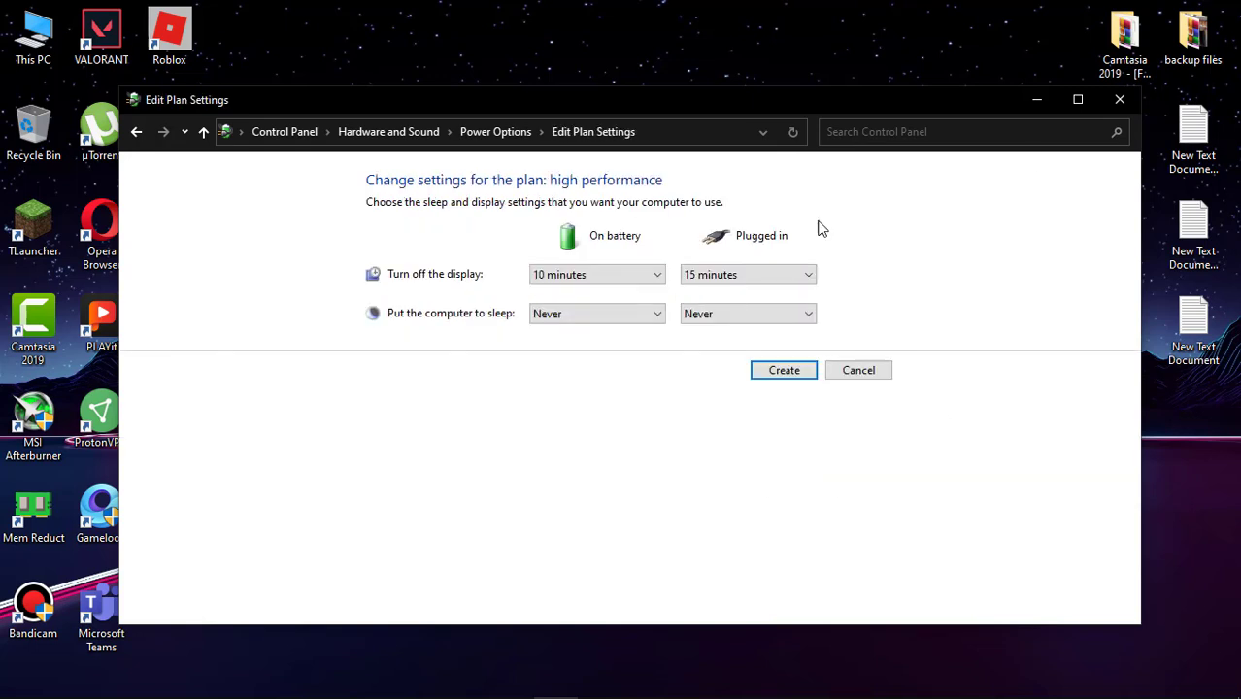
left_click(857, 370)
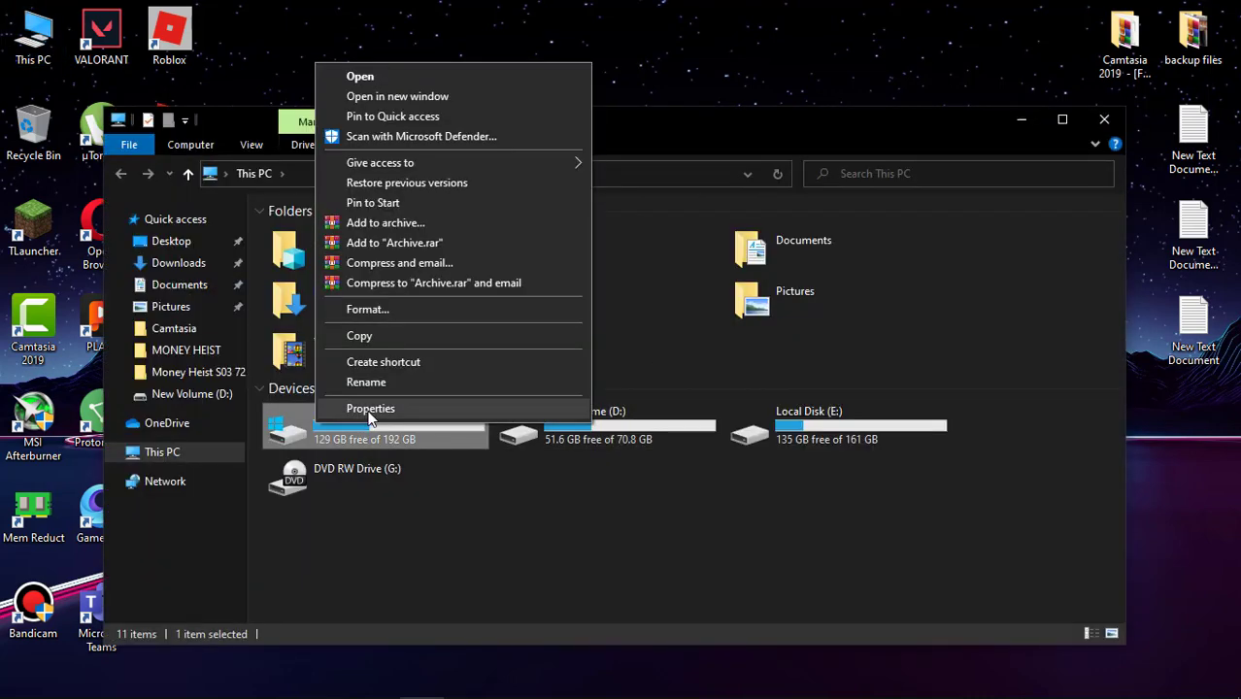
Scan Local Disk (C:) for errors from its Properties Tools tab and close the no-errors result.
left_click(370, 407)
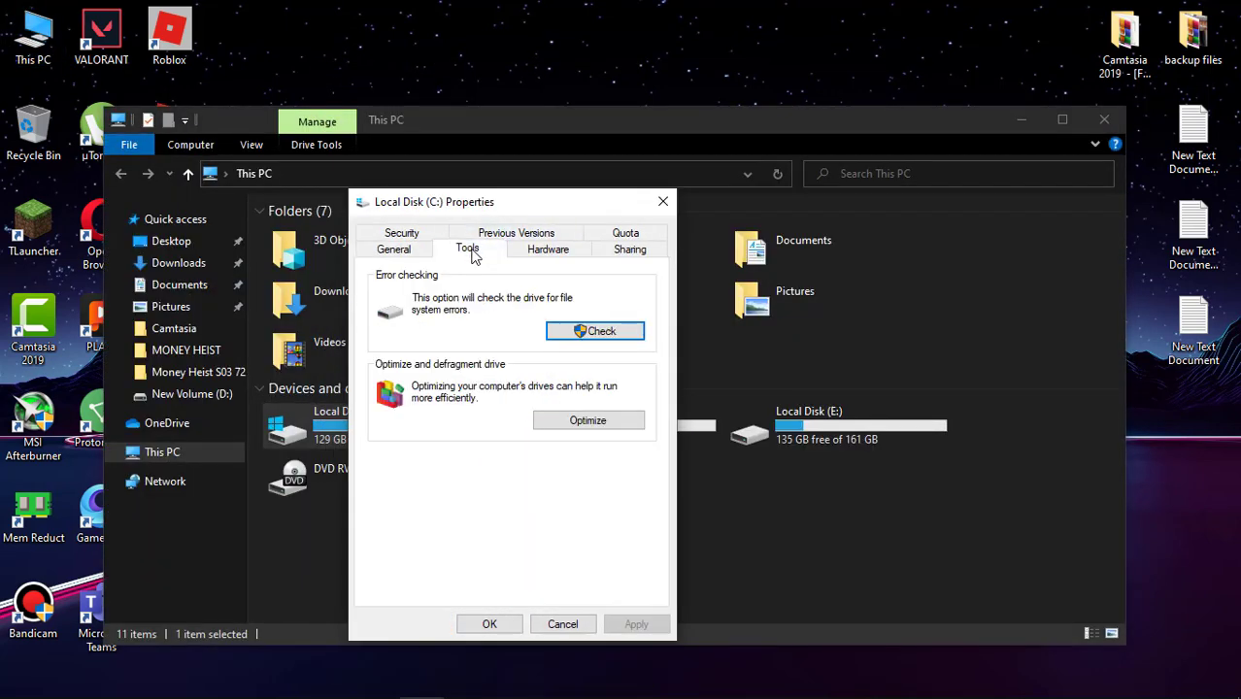
left_click(594, 331)
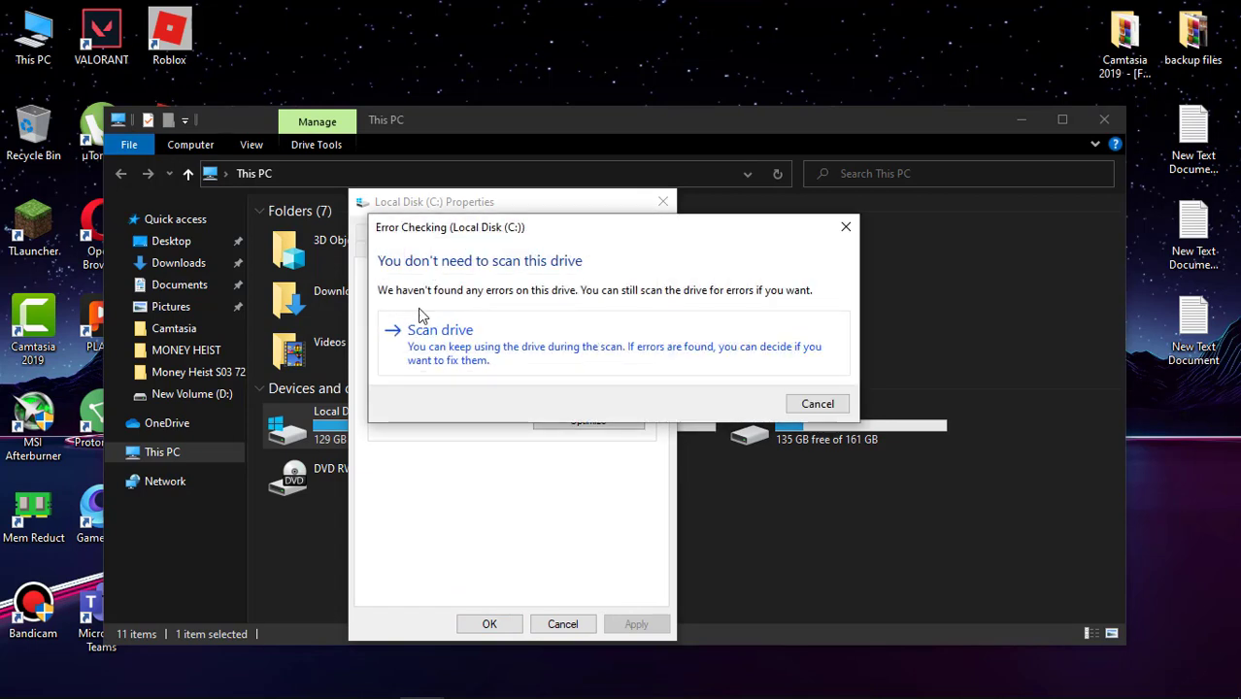
left_click(440, 330)
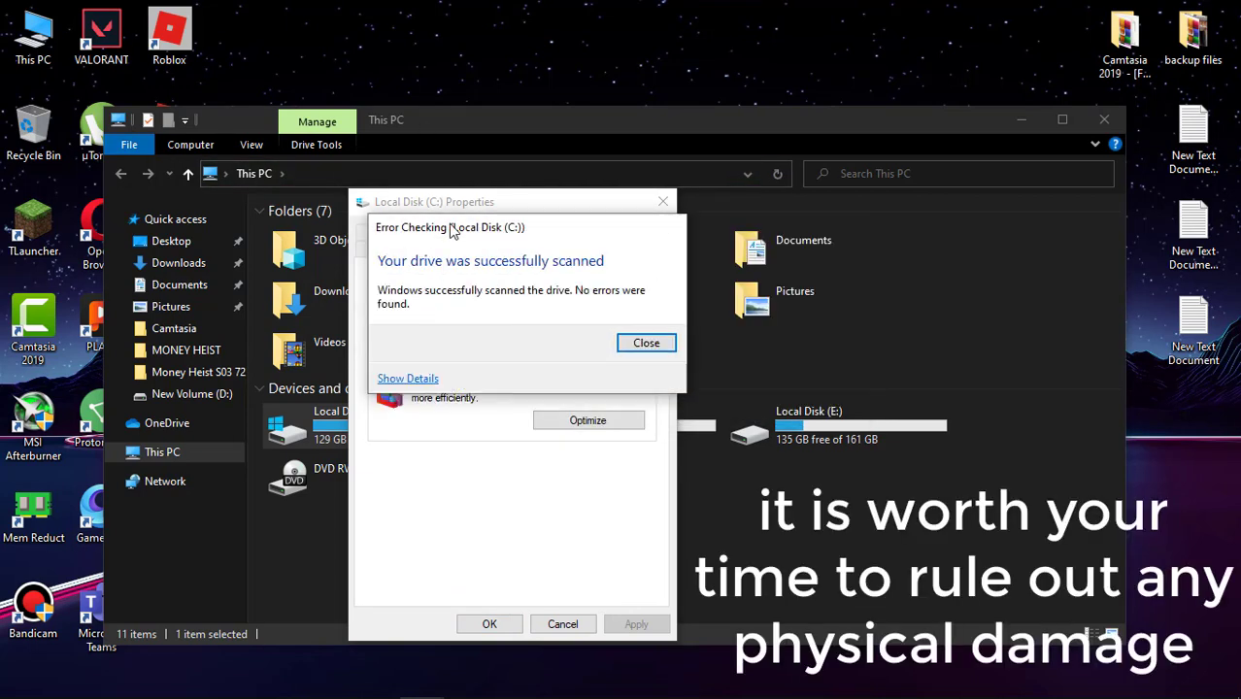
mouse_move(513, 270)
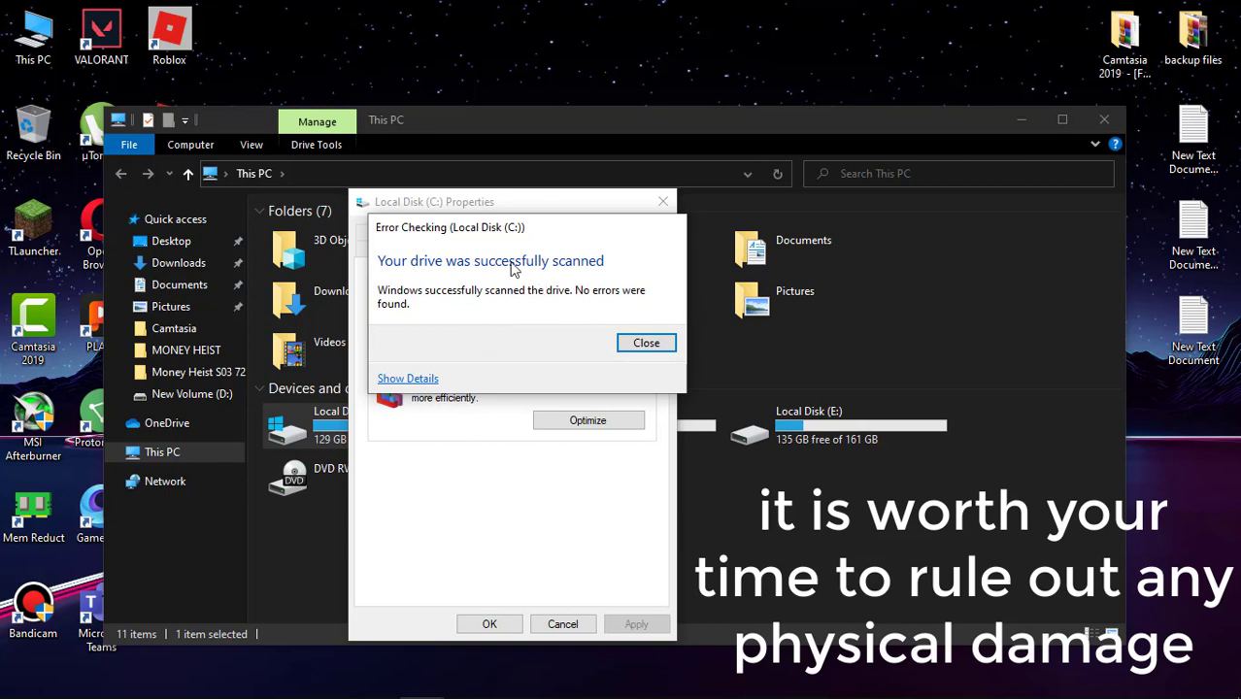
left_click(645, 343)
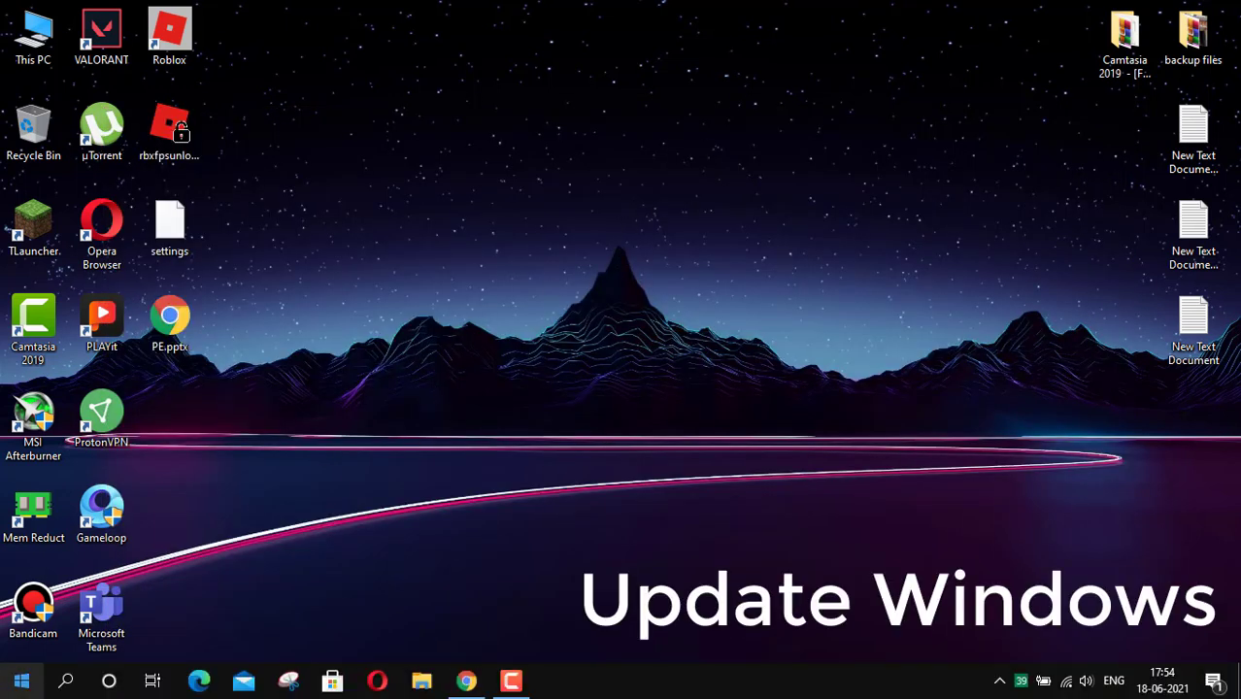
Open Settings' Update & Security page to show the 2021-06 update downloading.
left_click(21, 680)
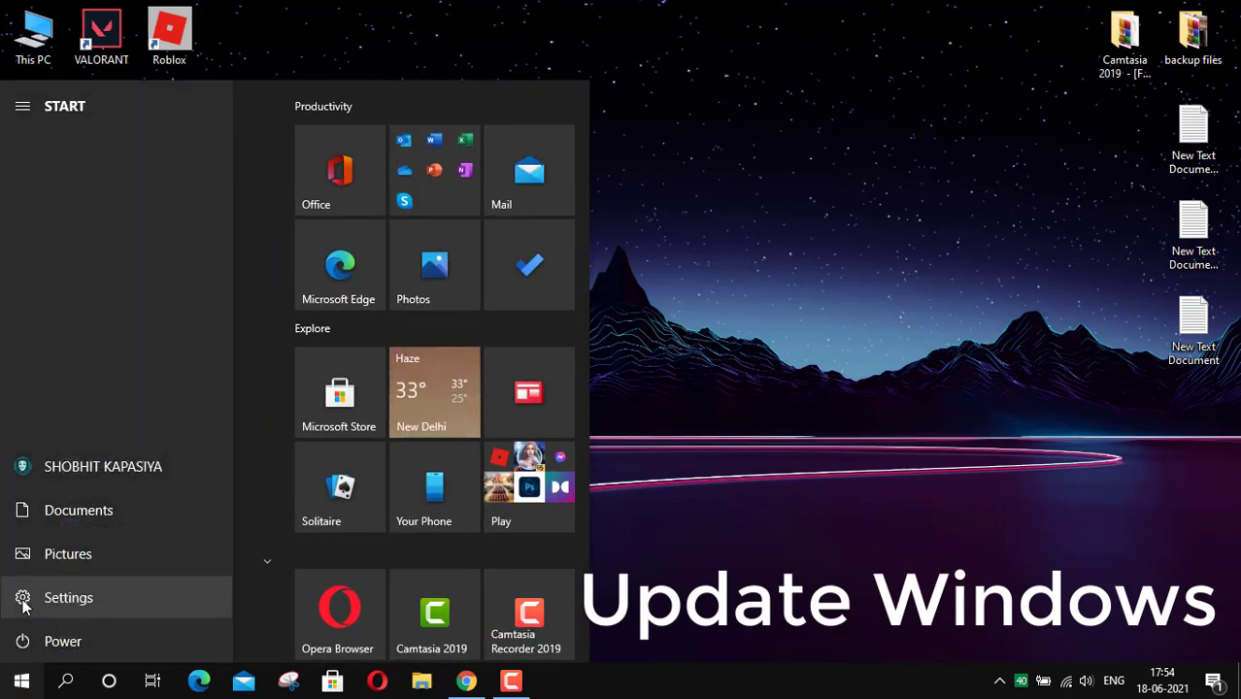
left_click(68, 597)
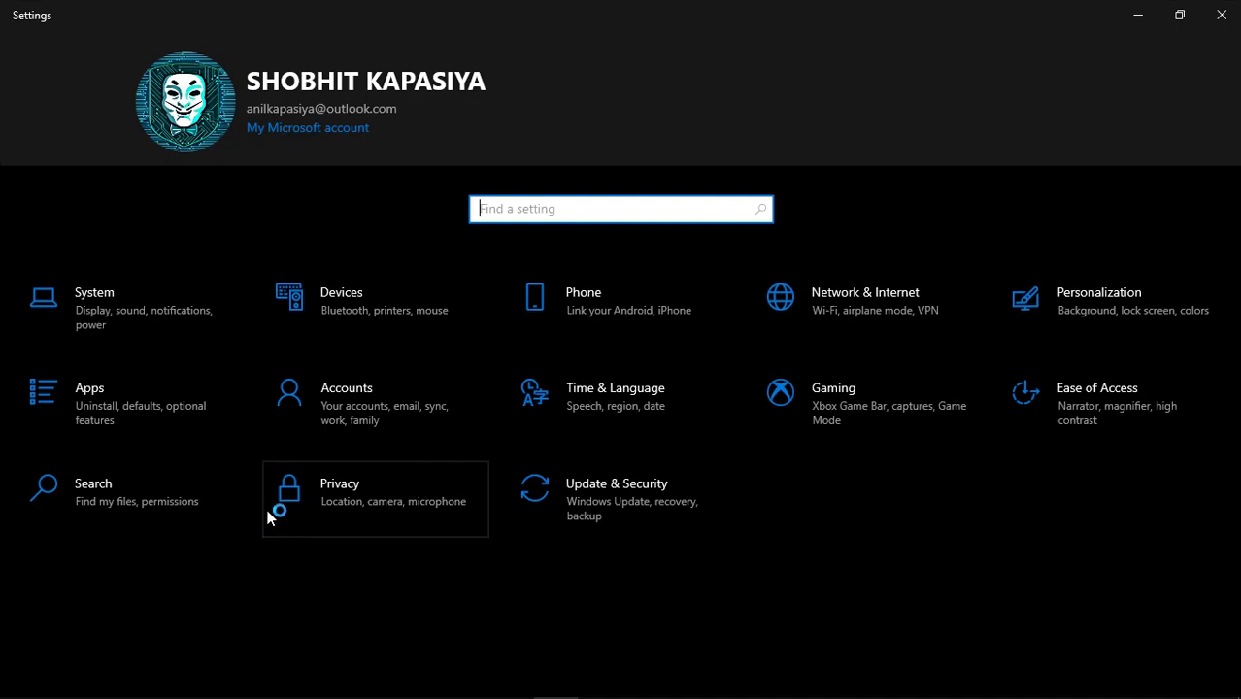
left_click(615, 484)
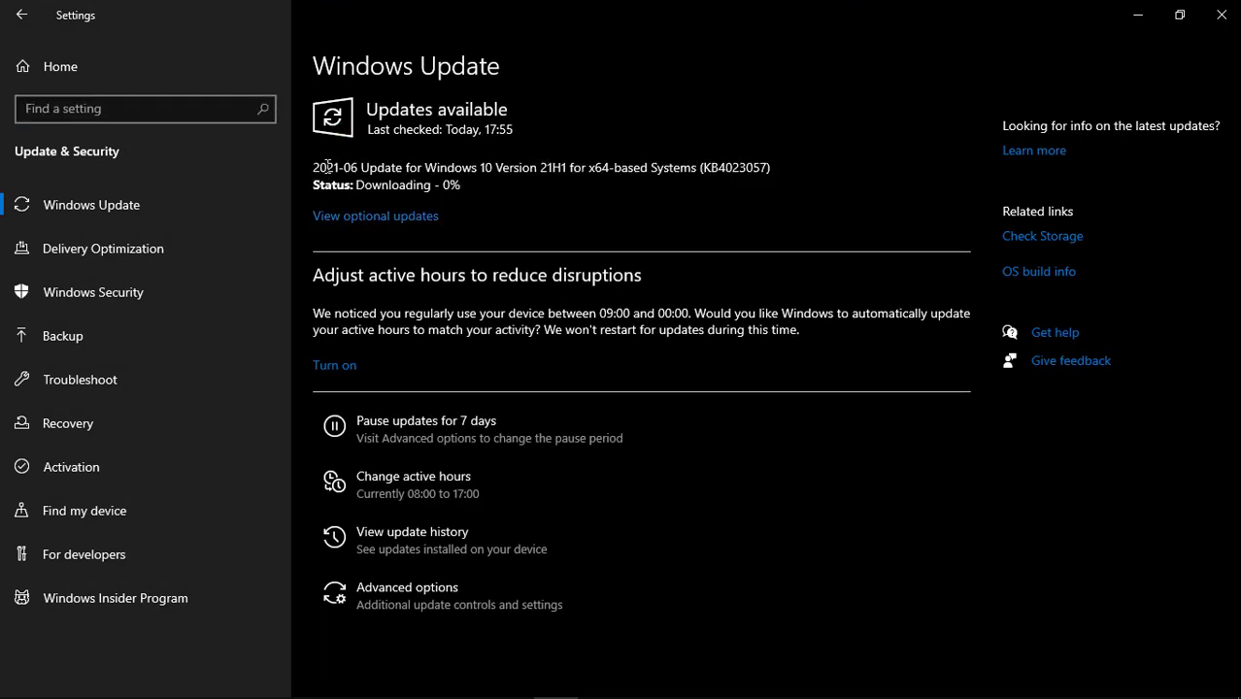
mouse_move(782, 161)
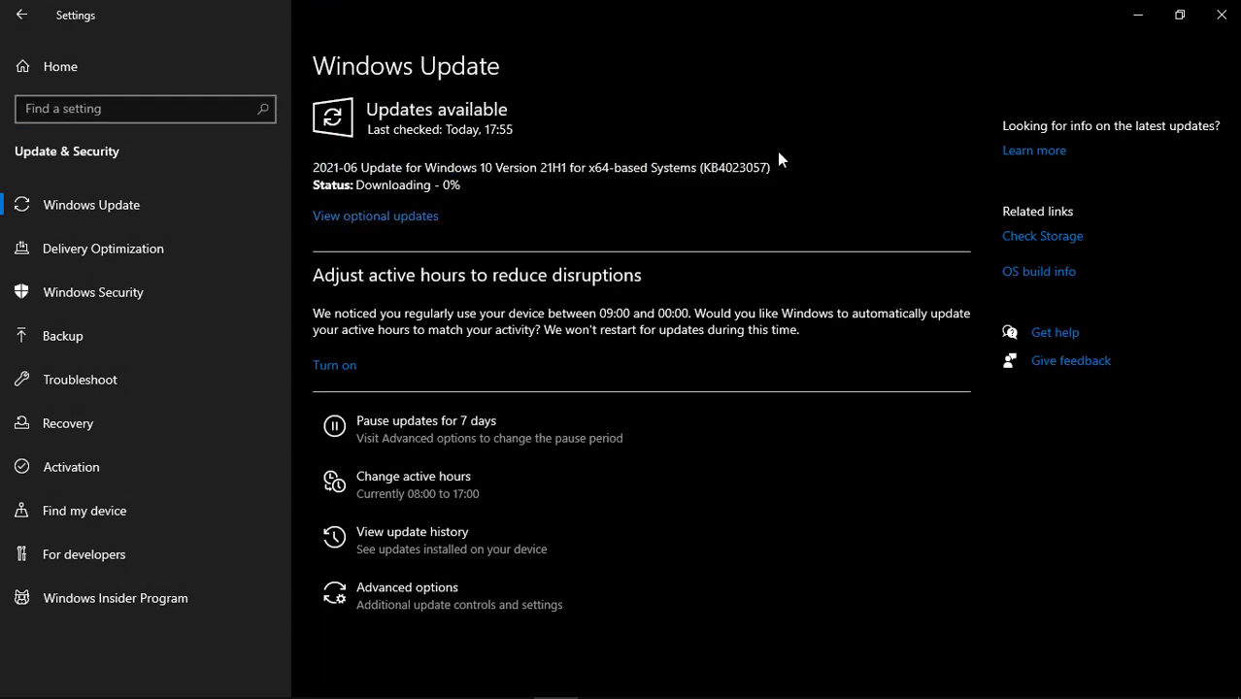